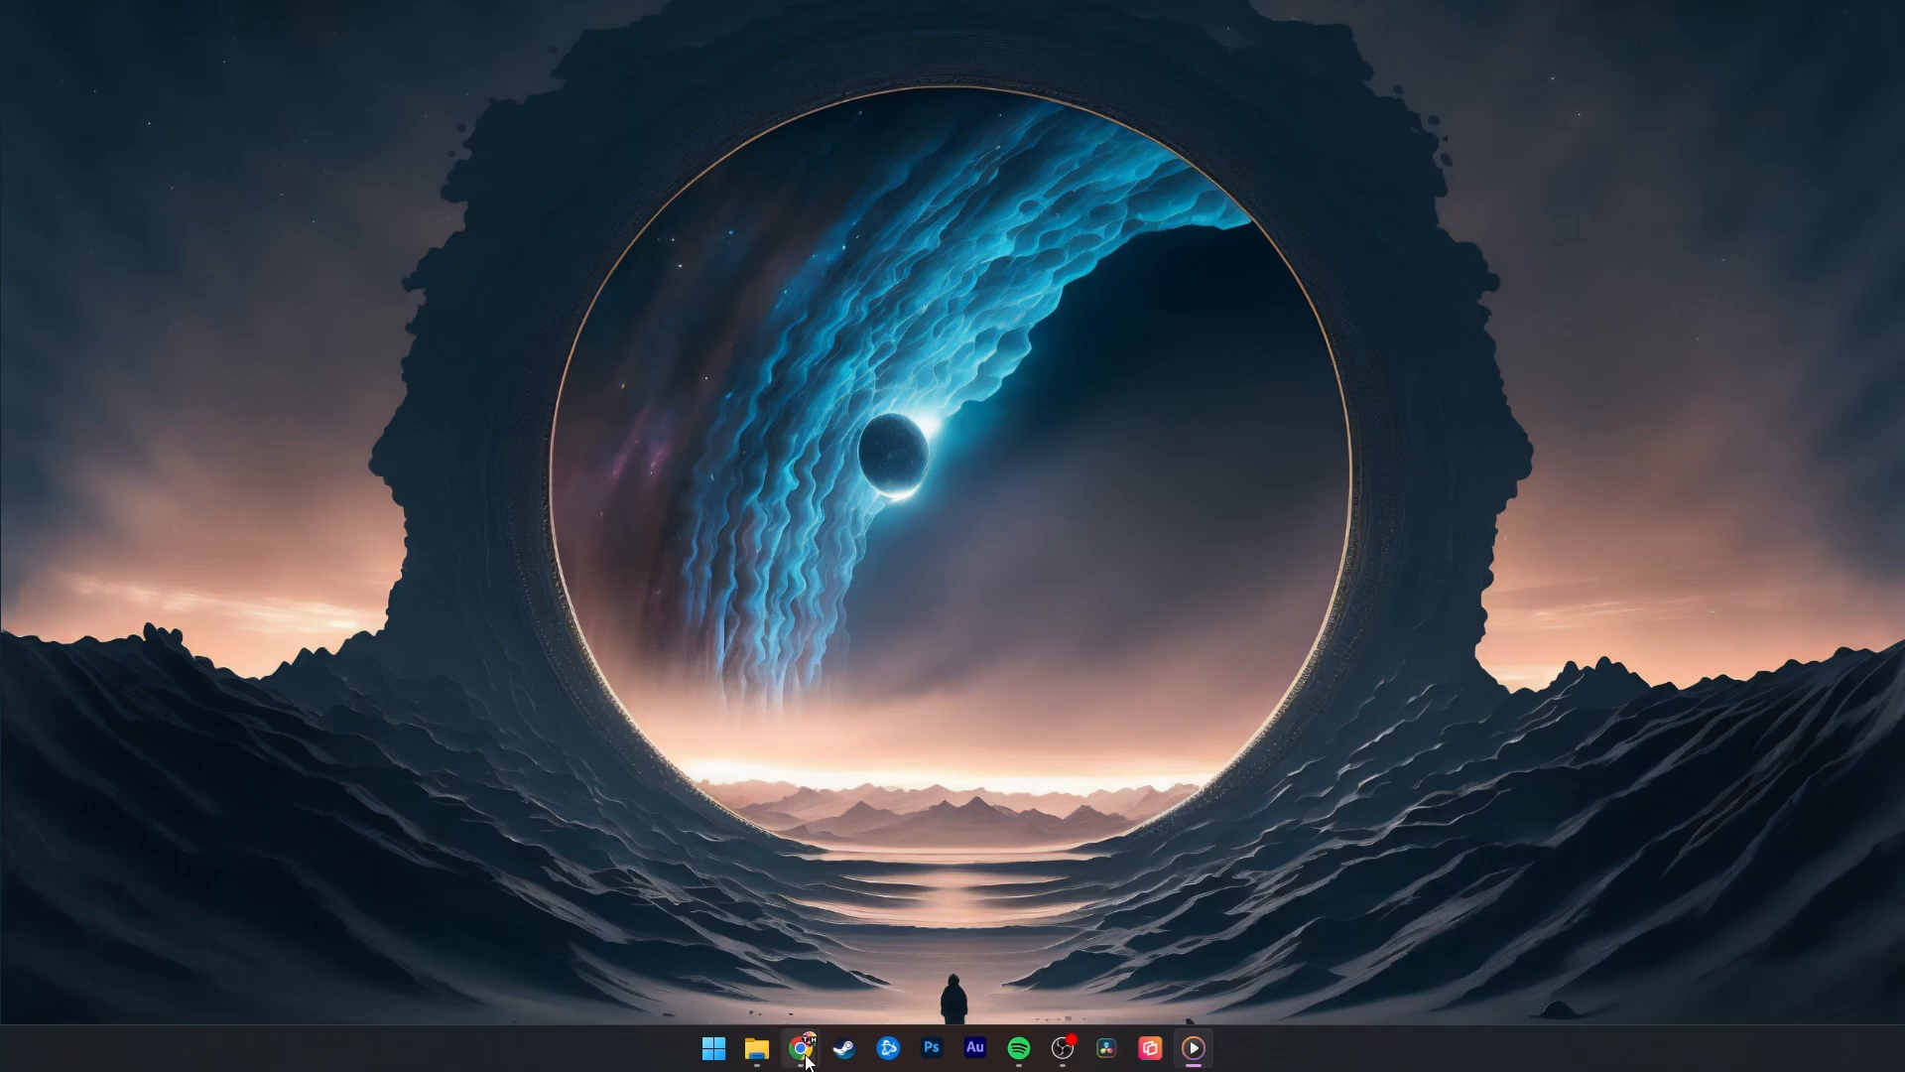
- Launch Chrome from the taskbar to land on Google Drive's My Drive
left_click(796, 1046)
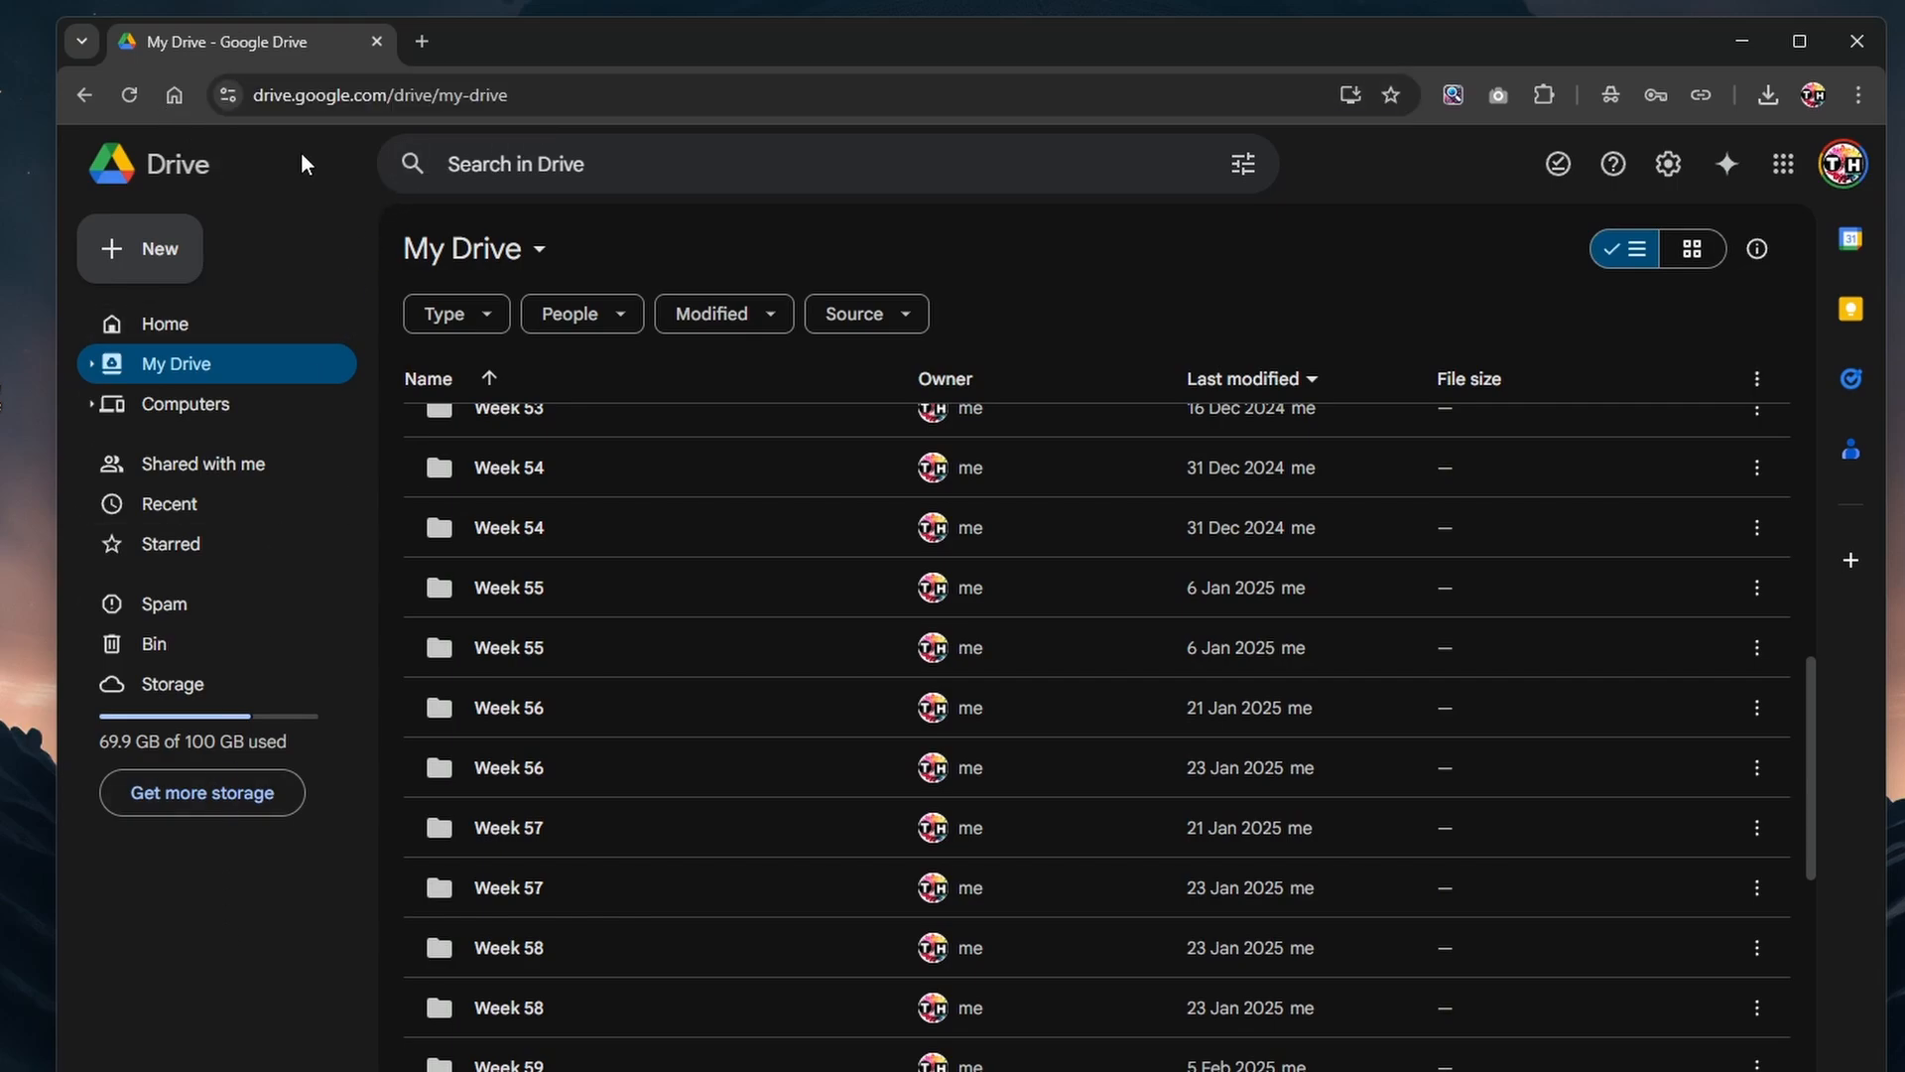
mouse_move(1842, 171)
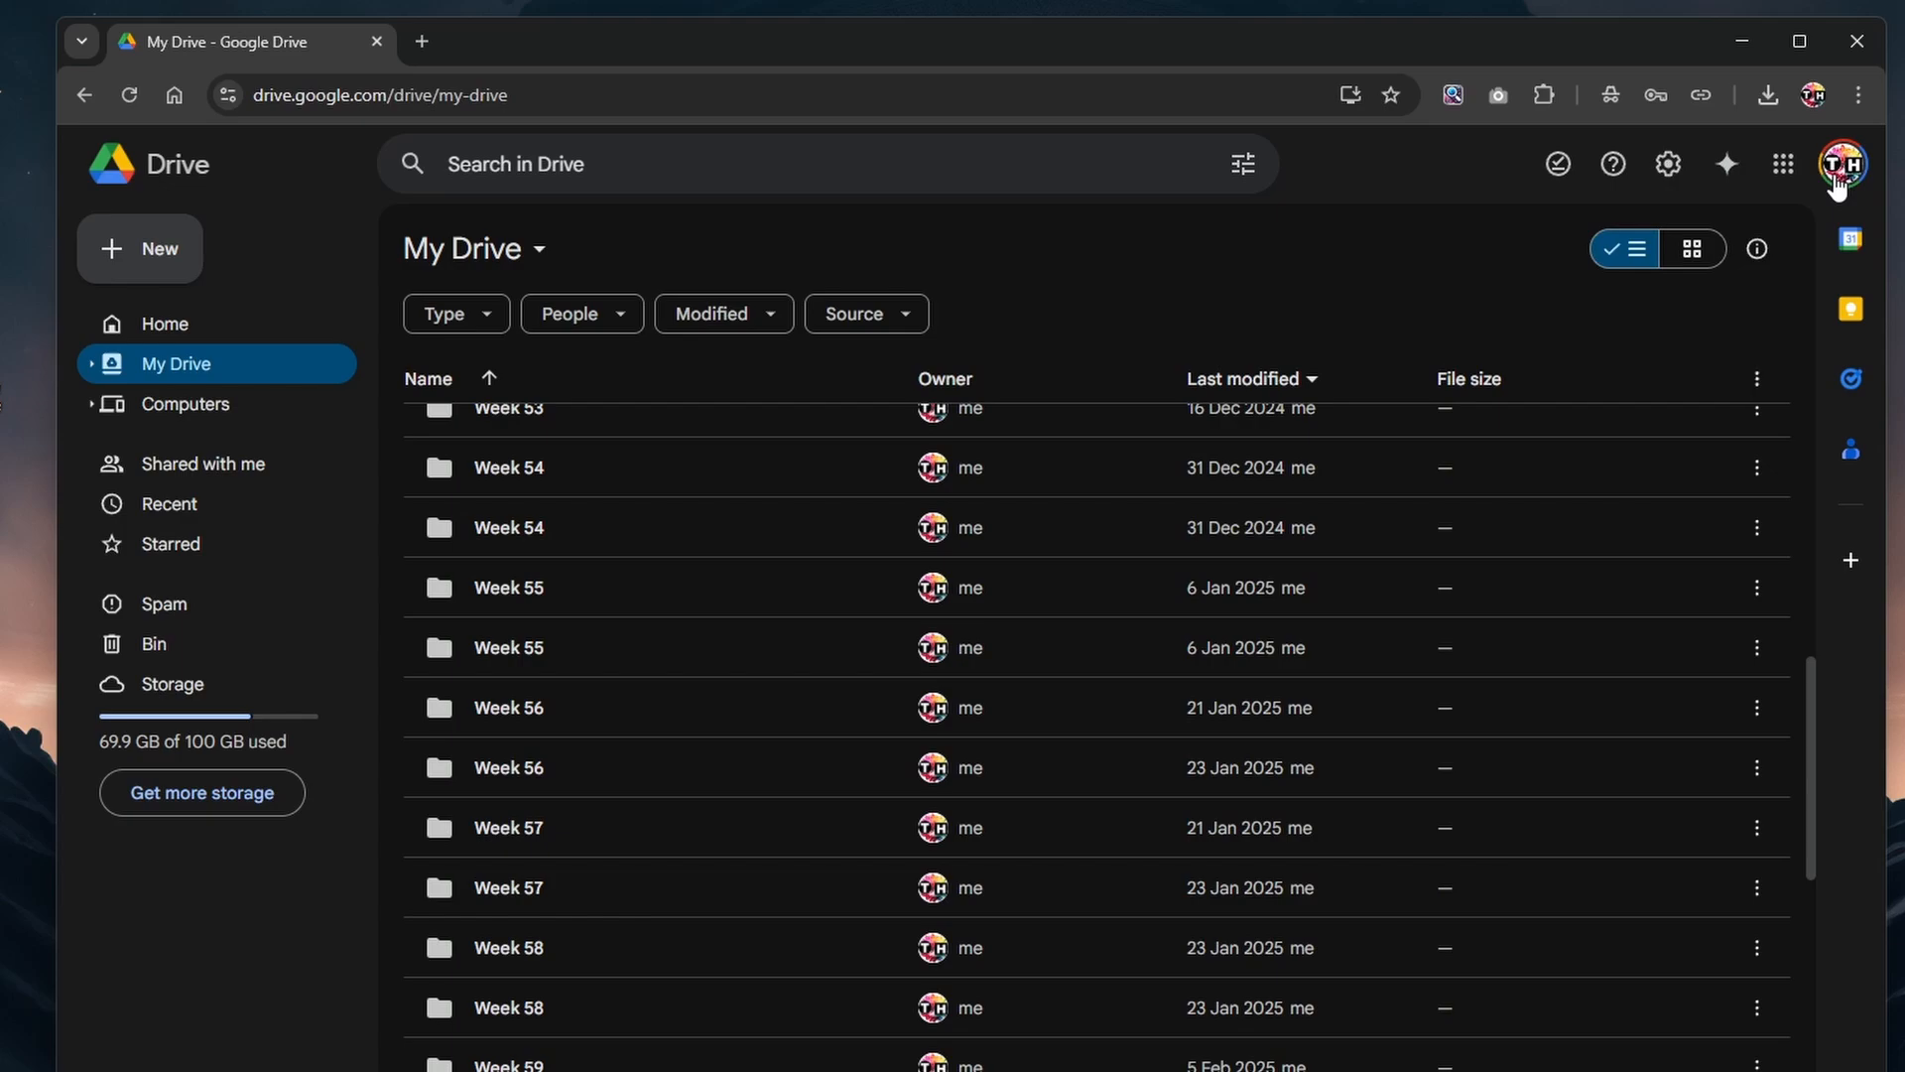
mouse_move(165, 323)
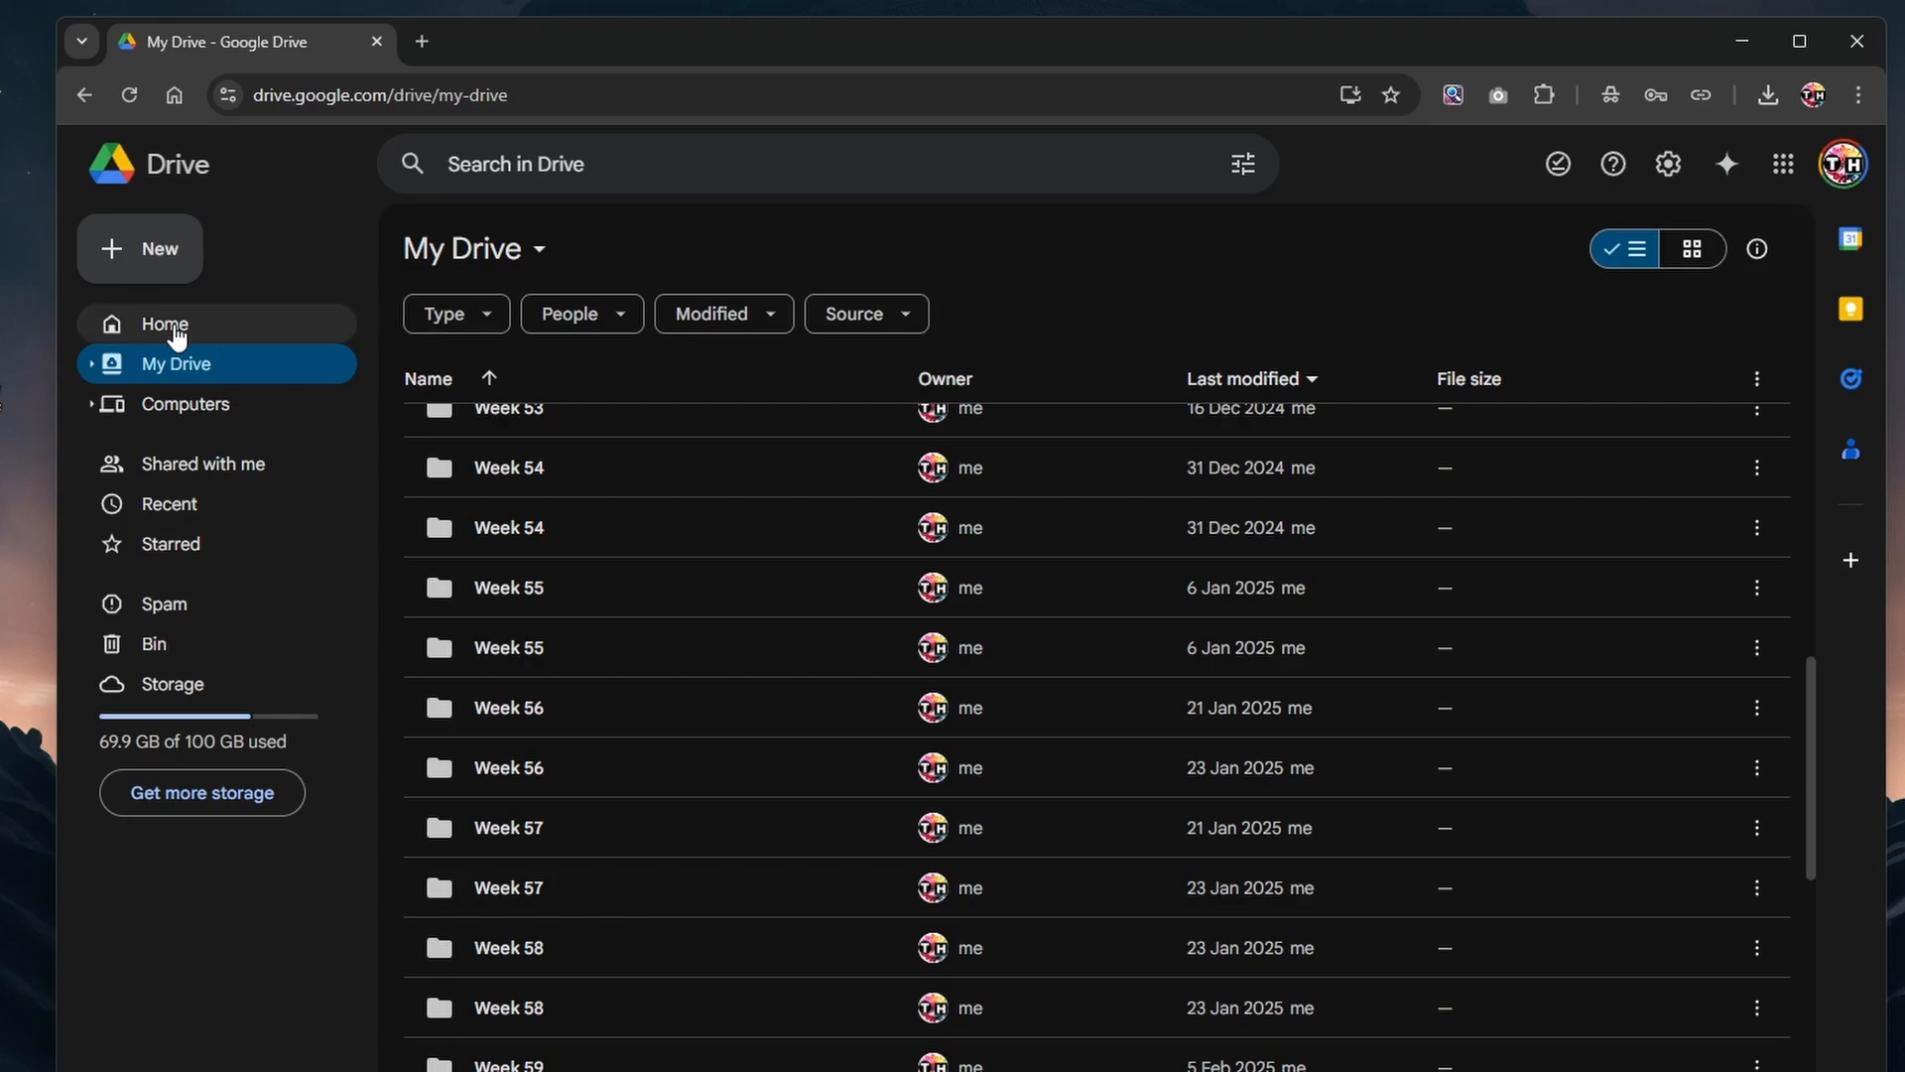
- Search Drive for 'example translat' and preview Example Translate.pdf from the suggestions
left_click(141, 250)
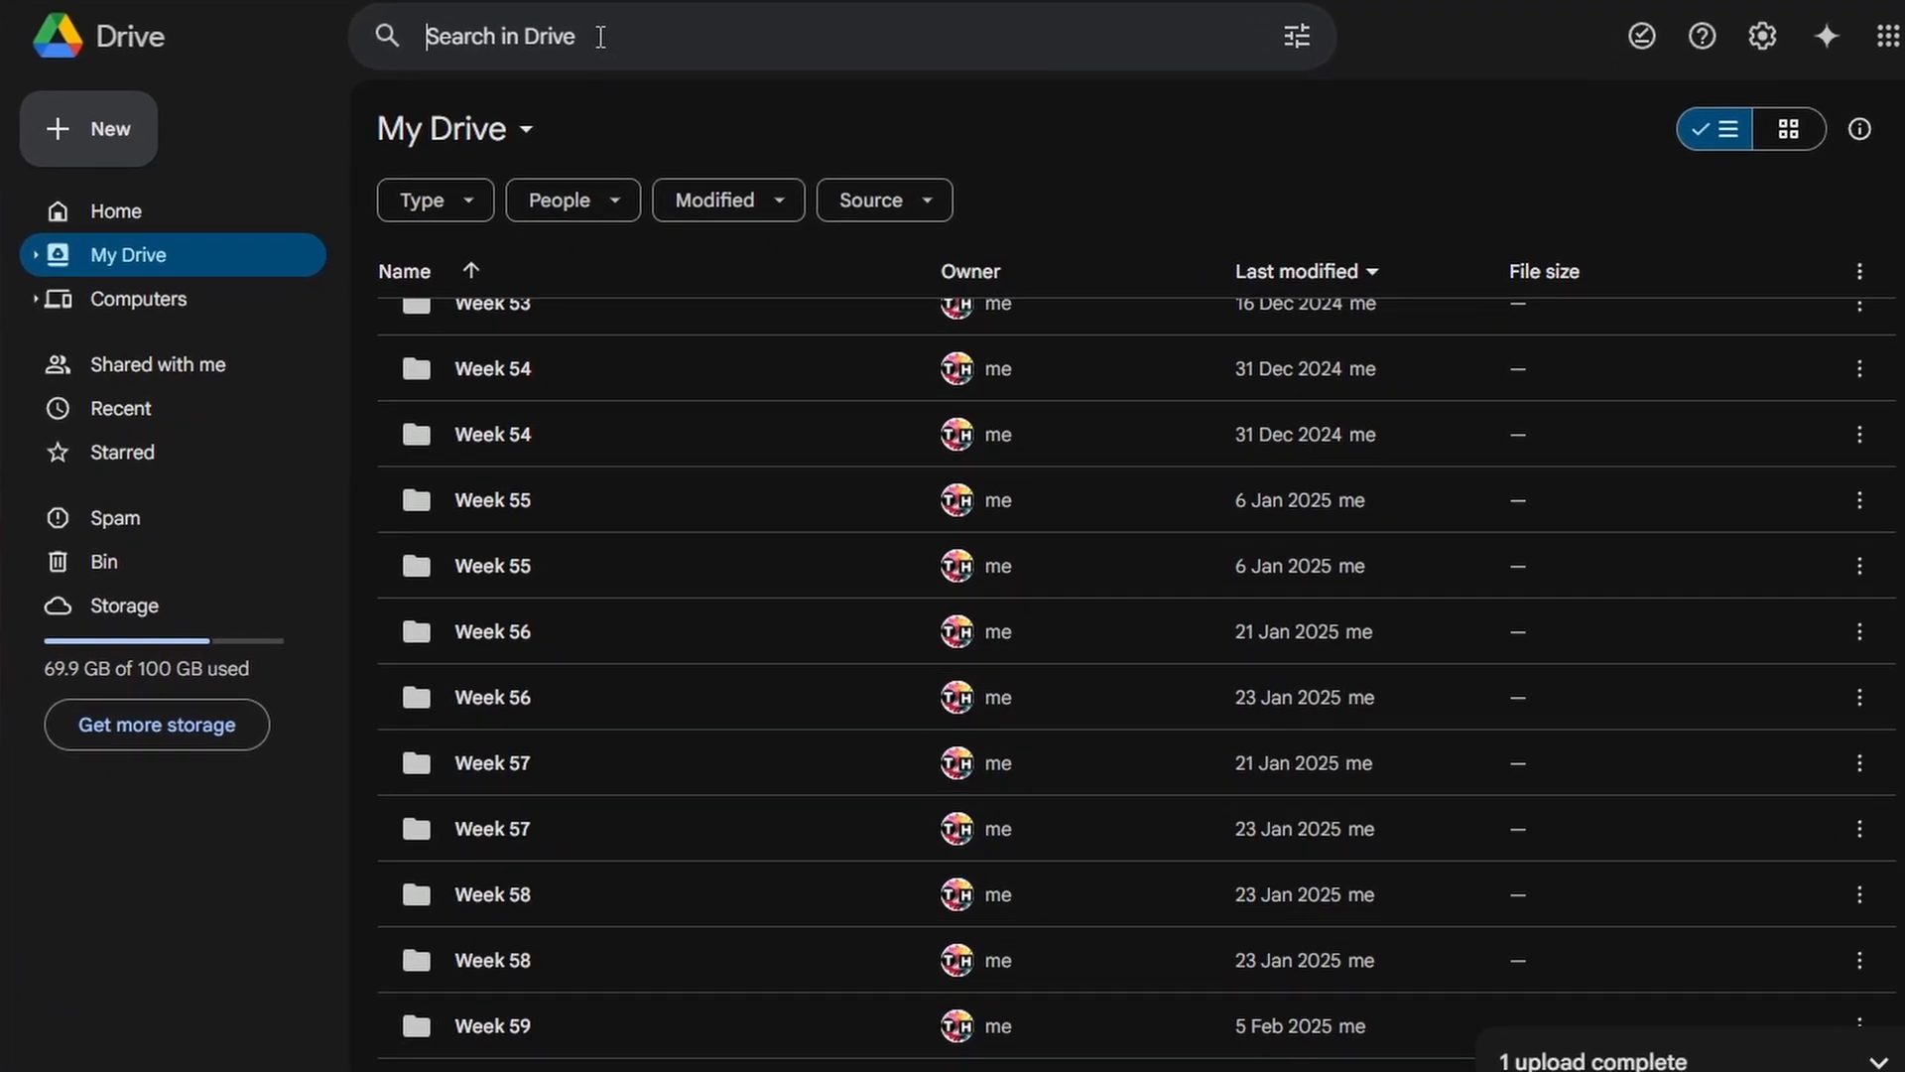
type("example translat")
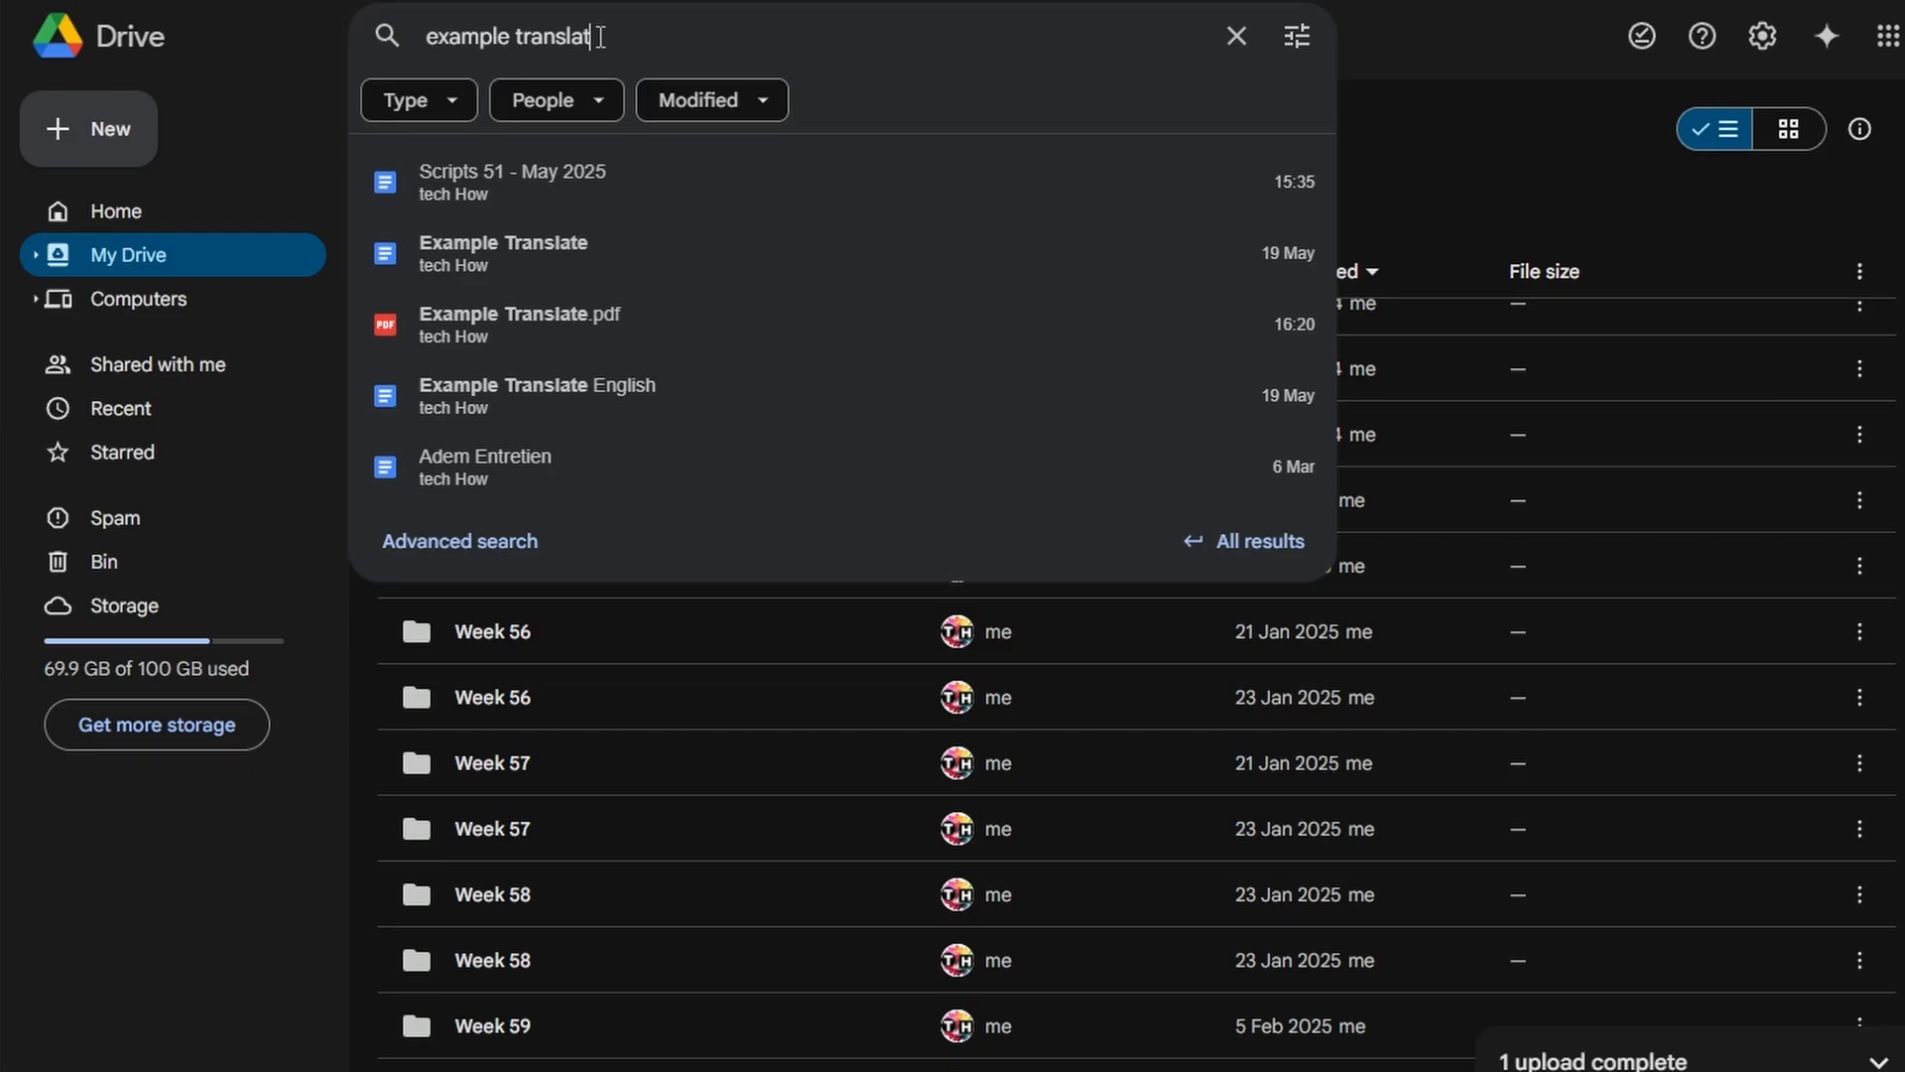
left_click(518, 323)
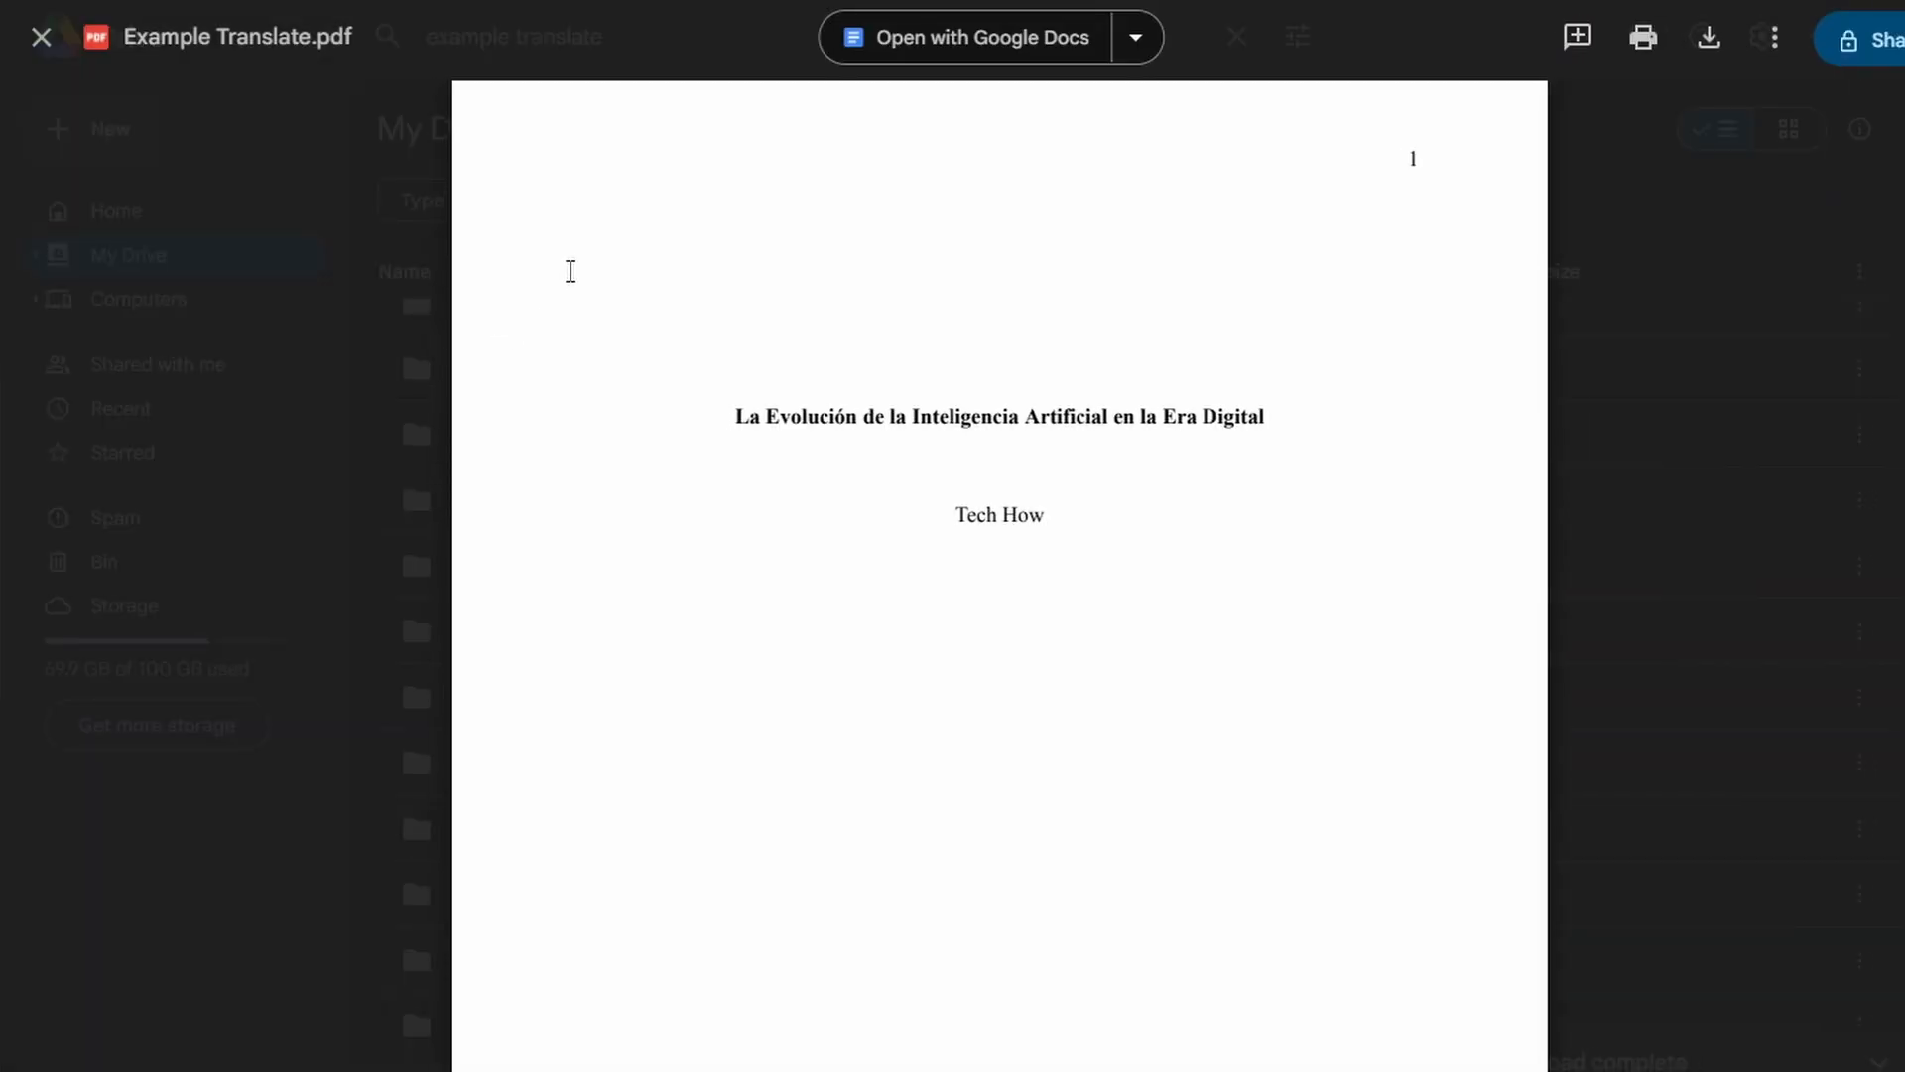
- Convert the PDF preview into an editable Example Translate document and skim its Spanish text
left_click(978, 35)
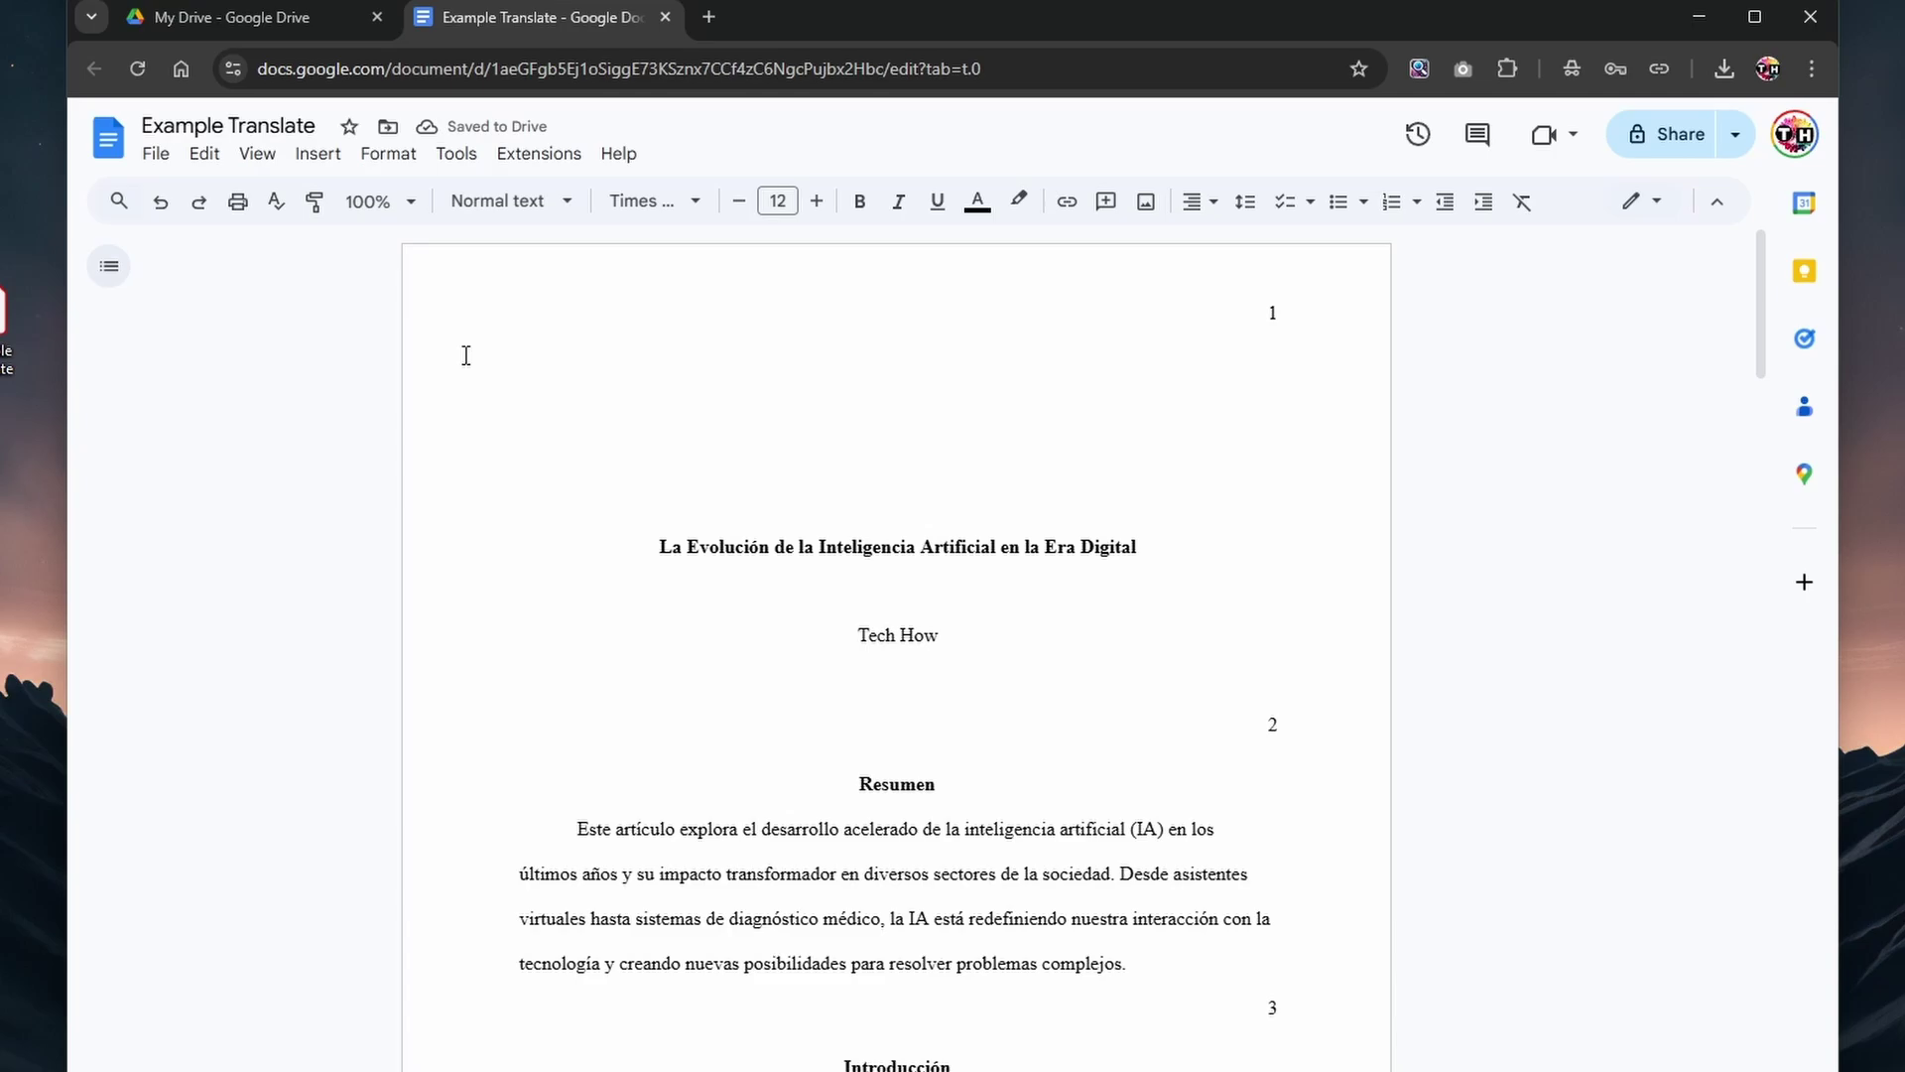
scroll("down", 3)
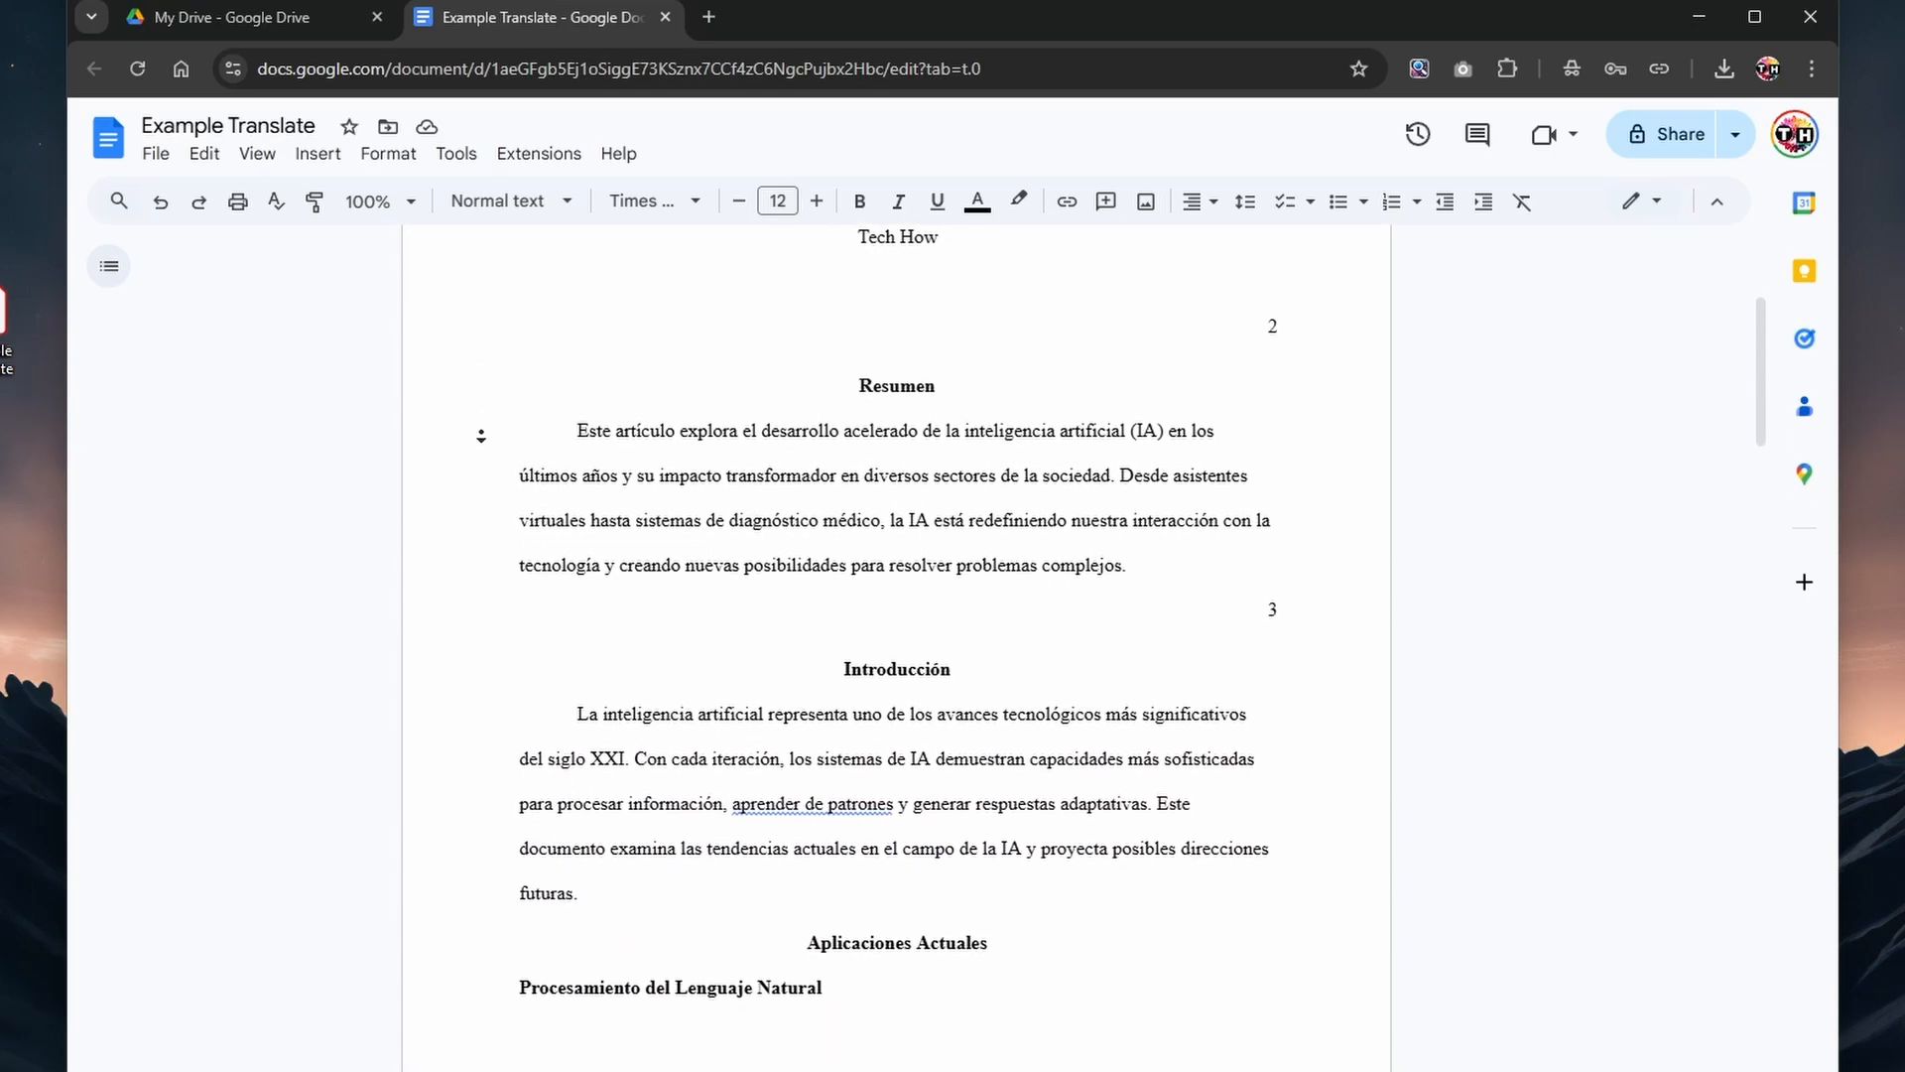
scroll("up", 3)
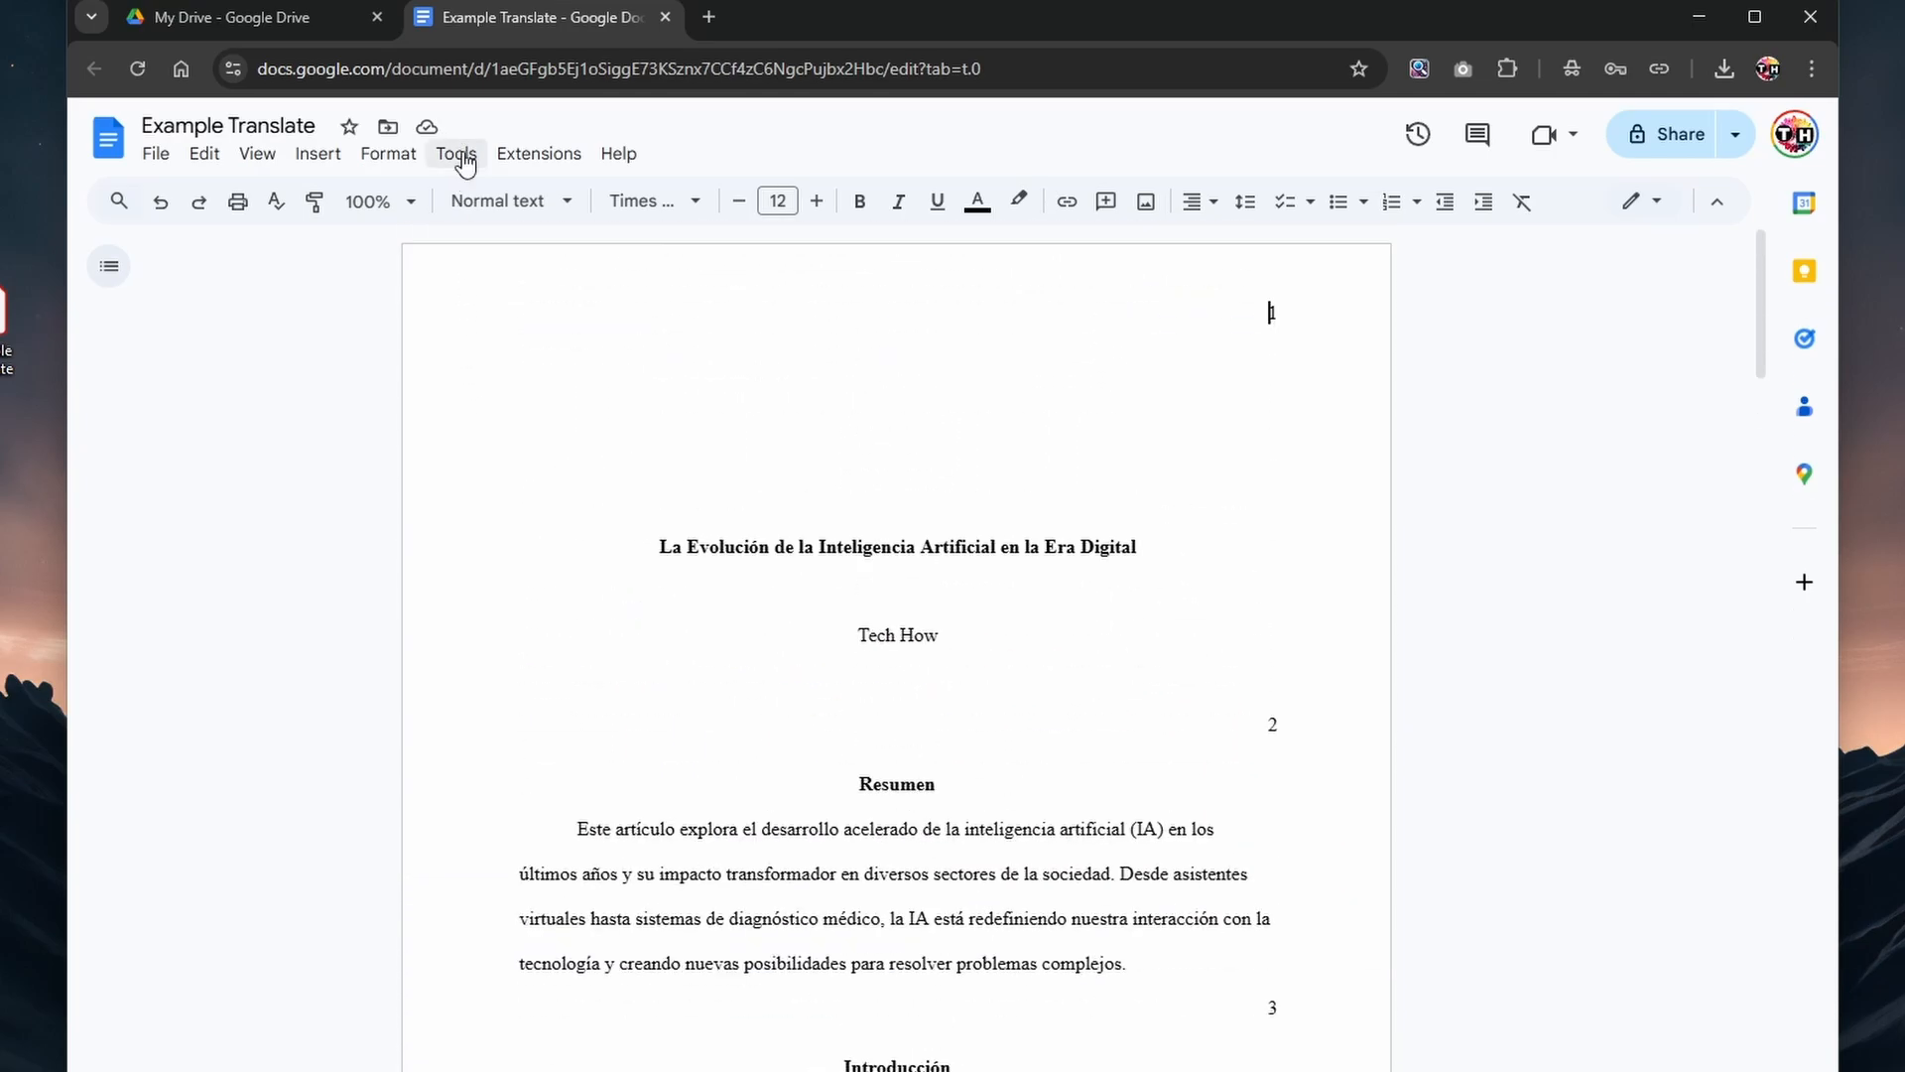
- Translate the document into English as a copy titled 'Example Translate English'
left_click(457, 153)
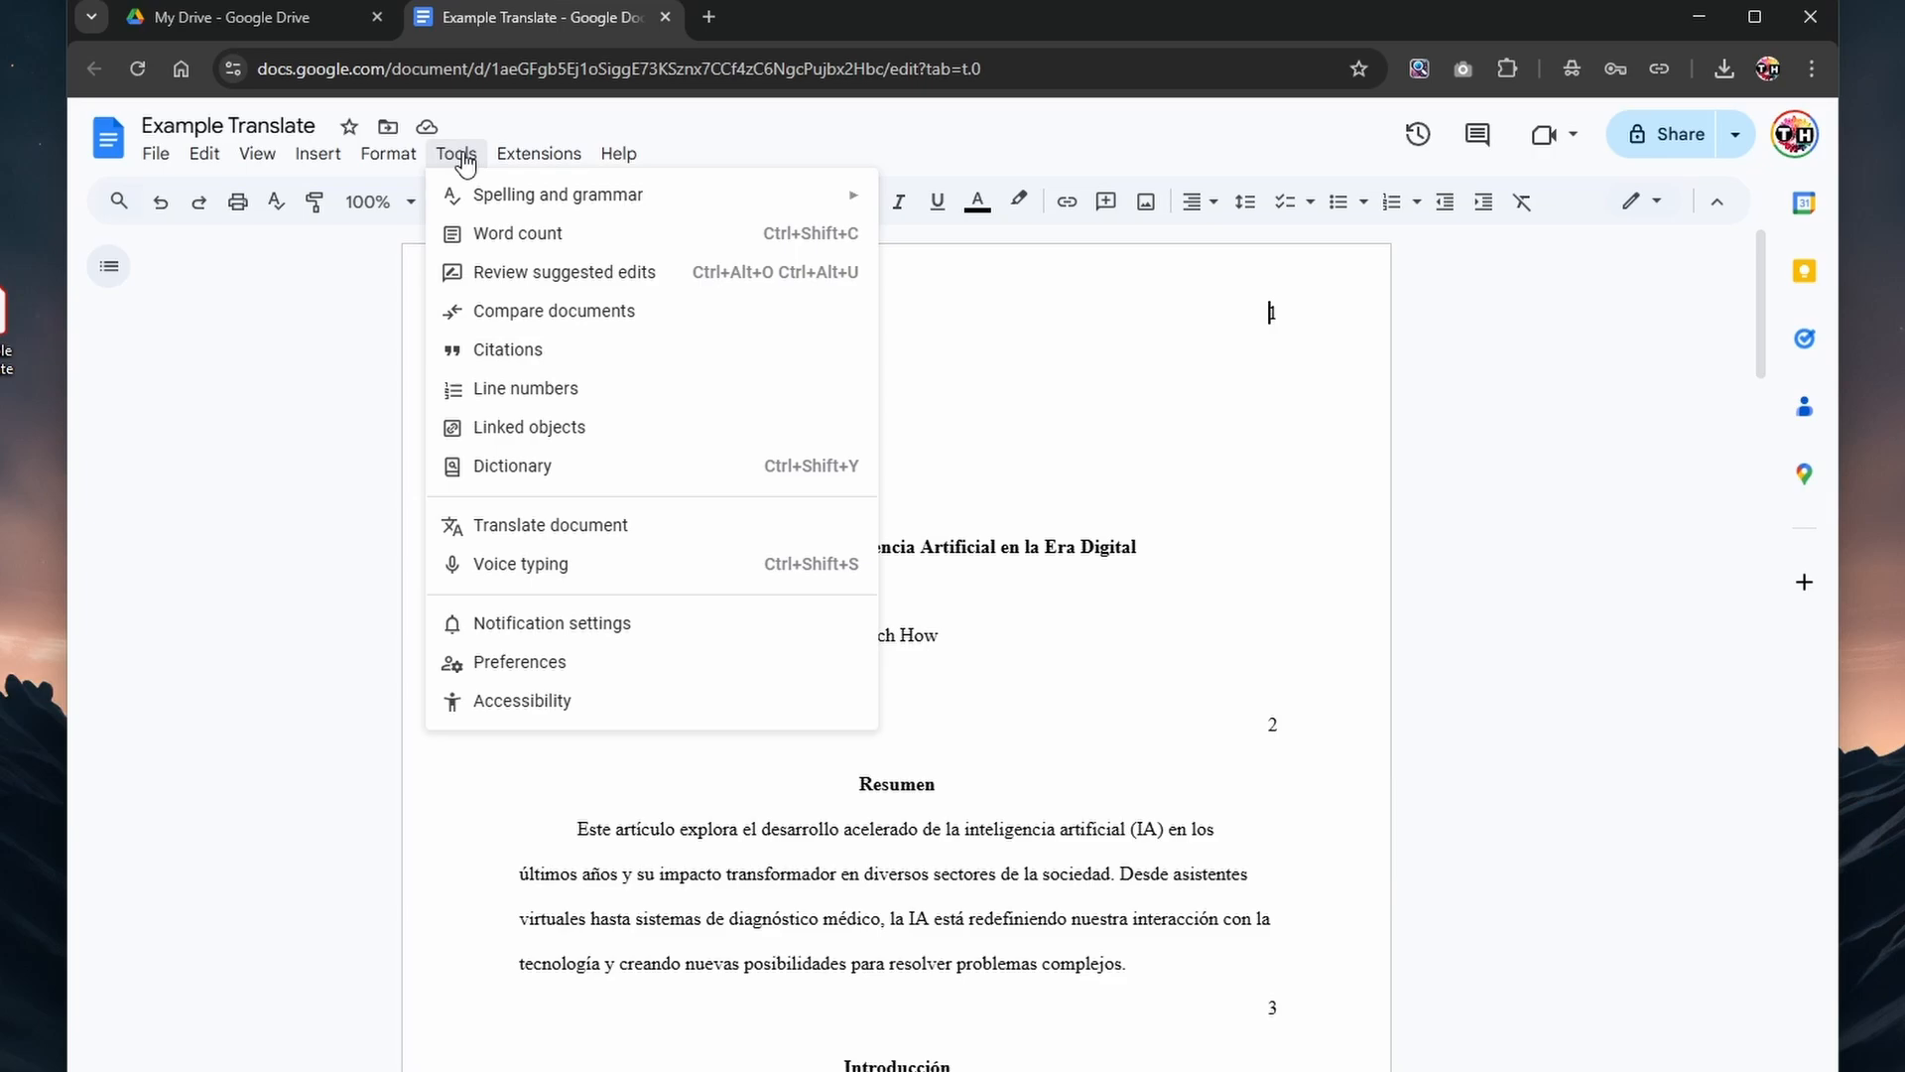
left_click(550, 524)
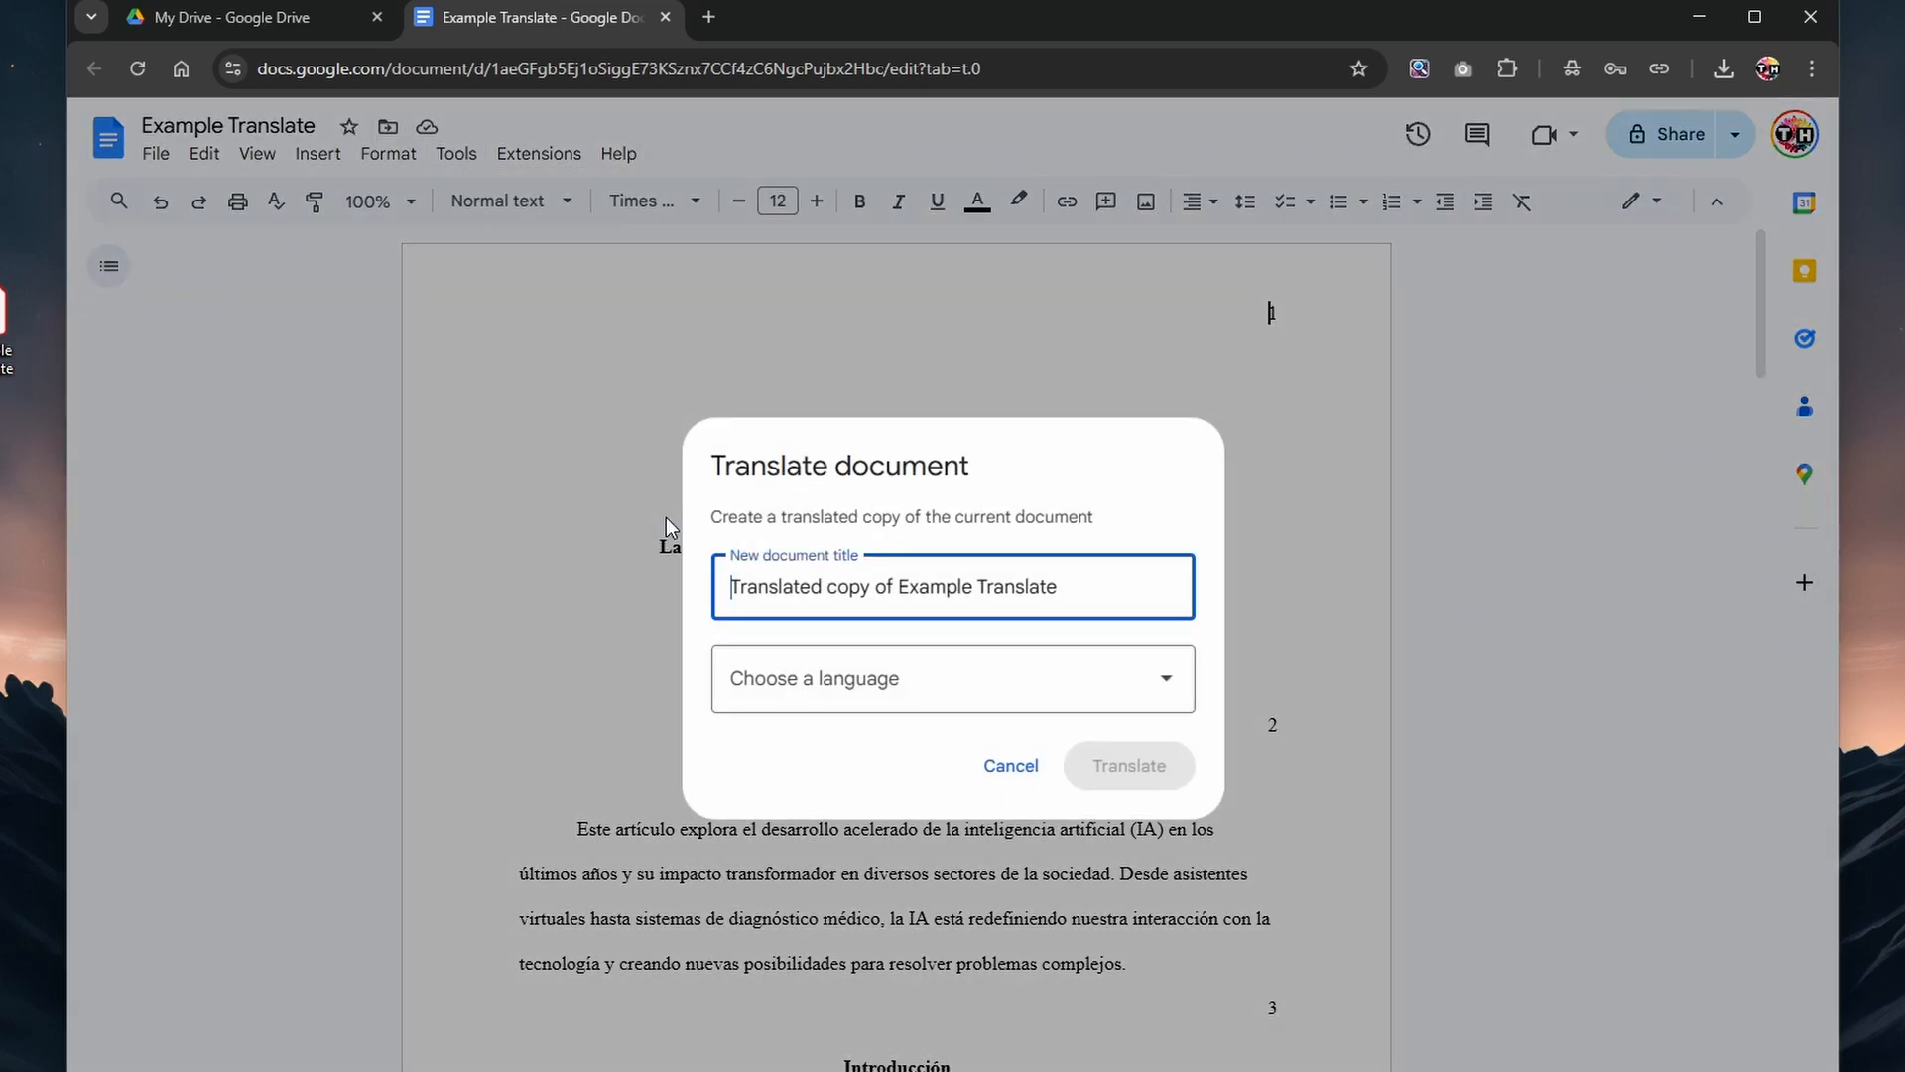
type("Example Translate")
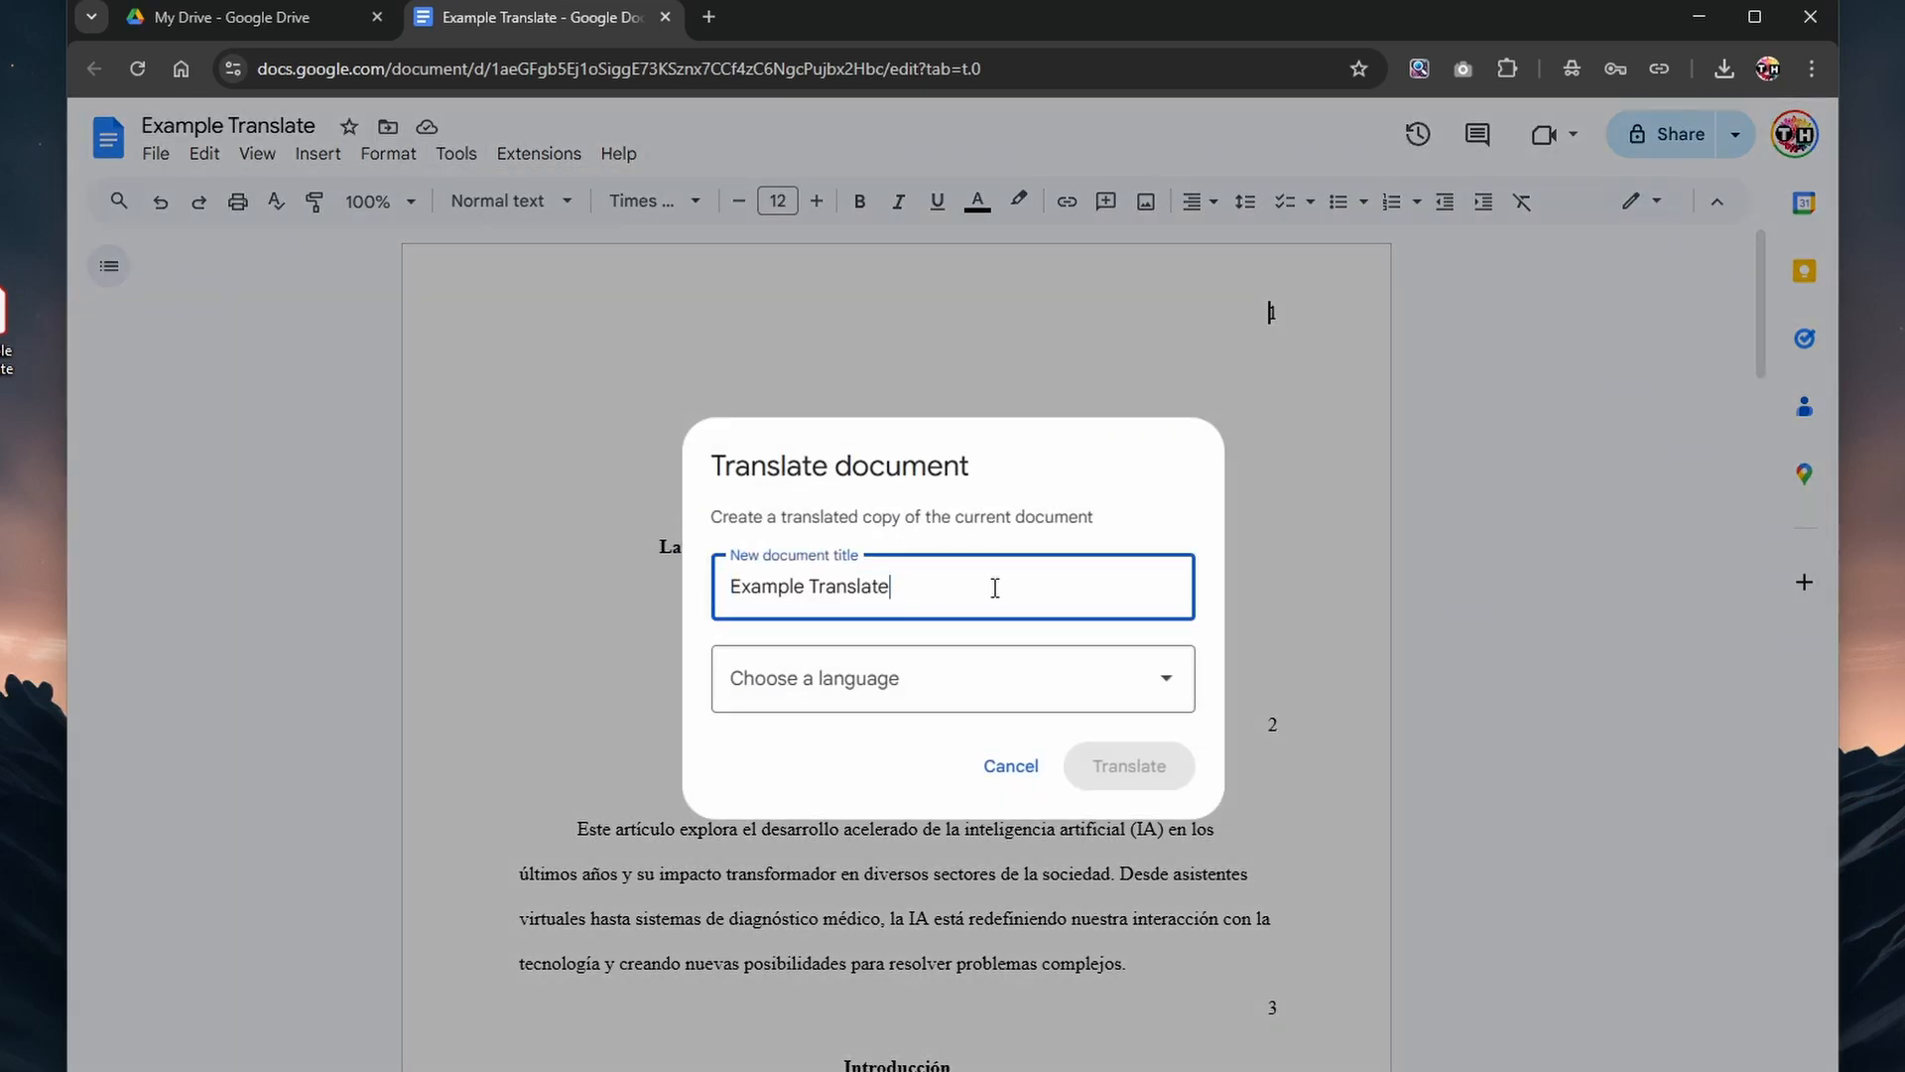
left_click(951, 677)
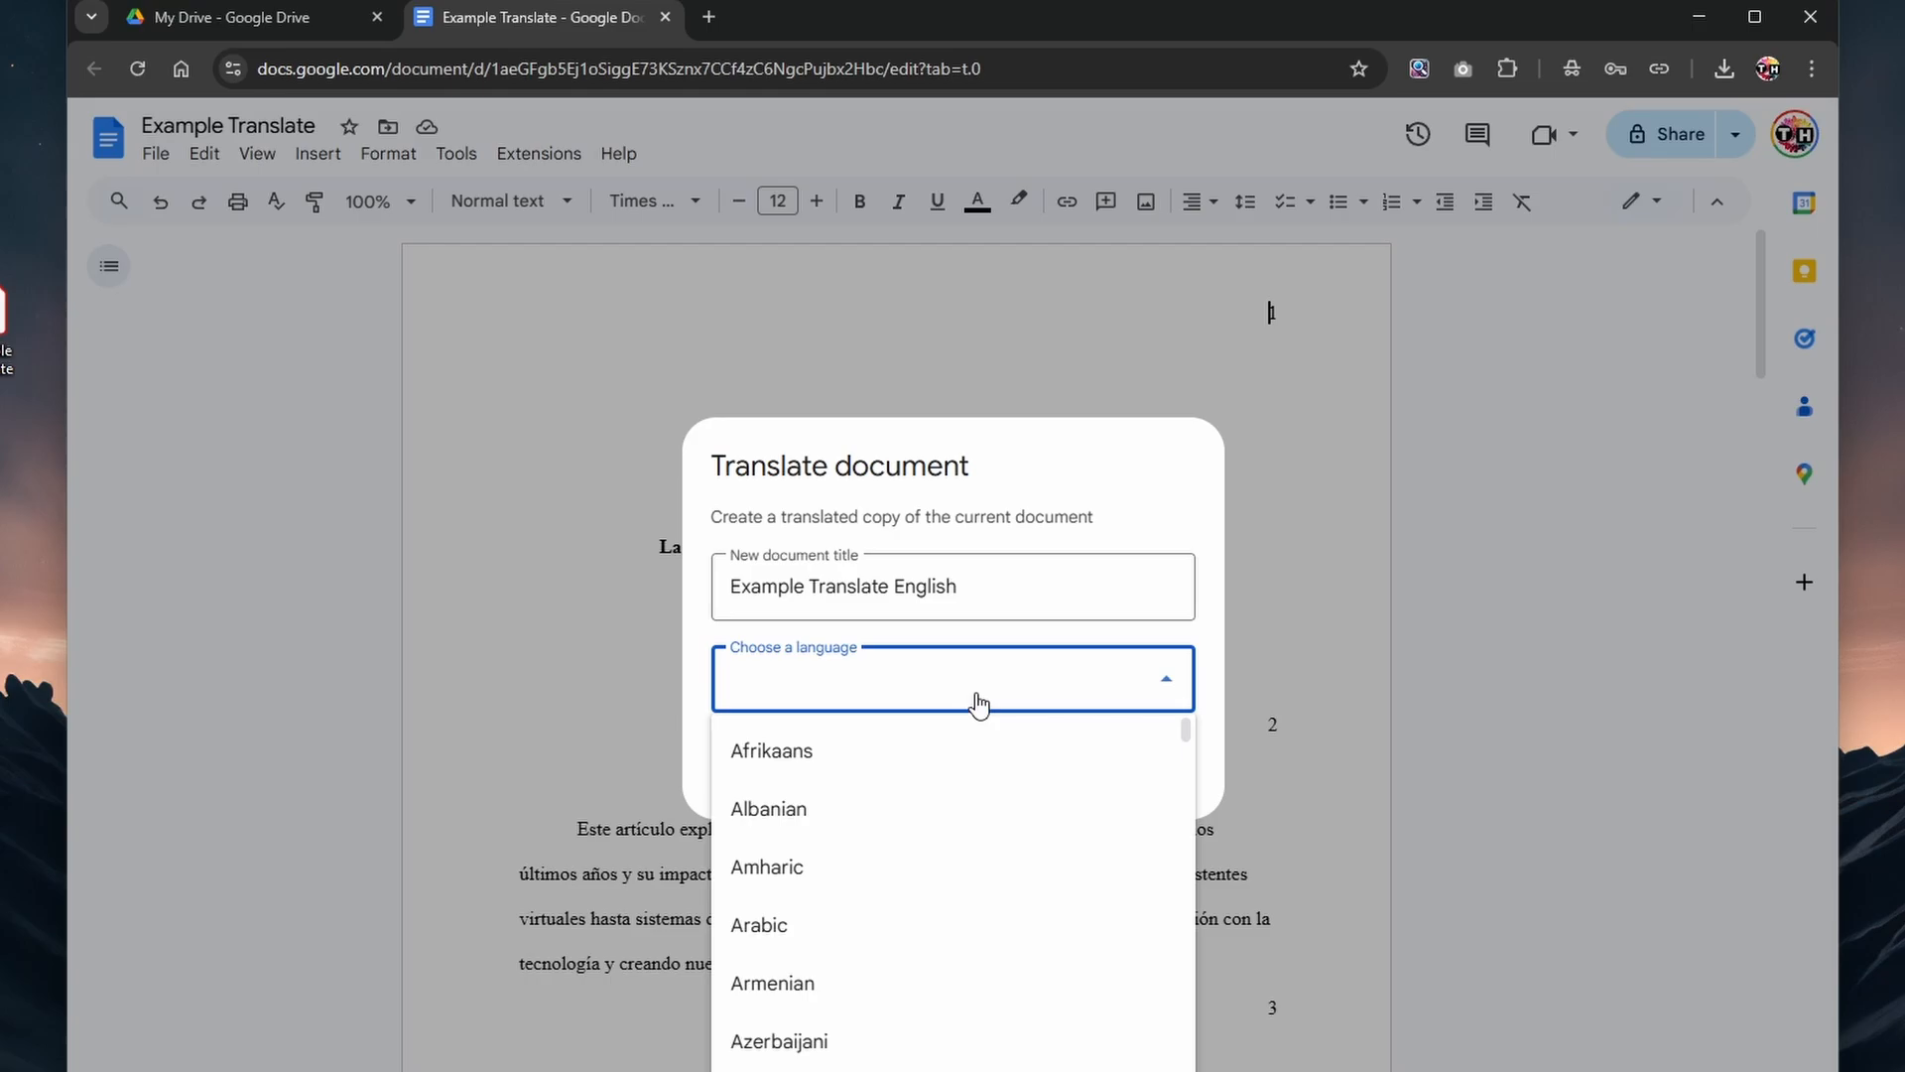
scroll("down", 3)
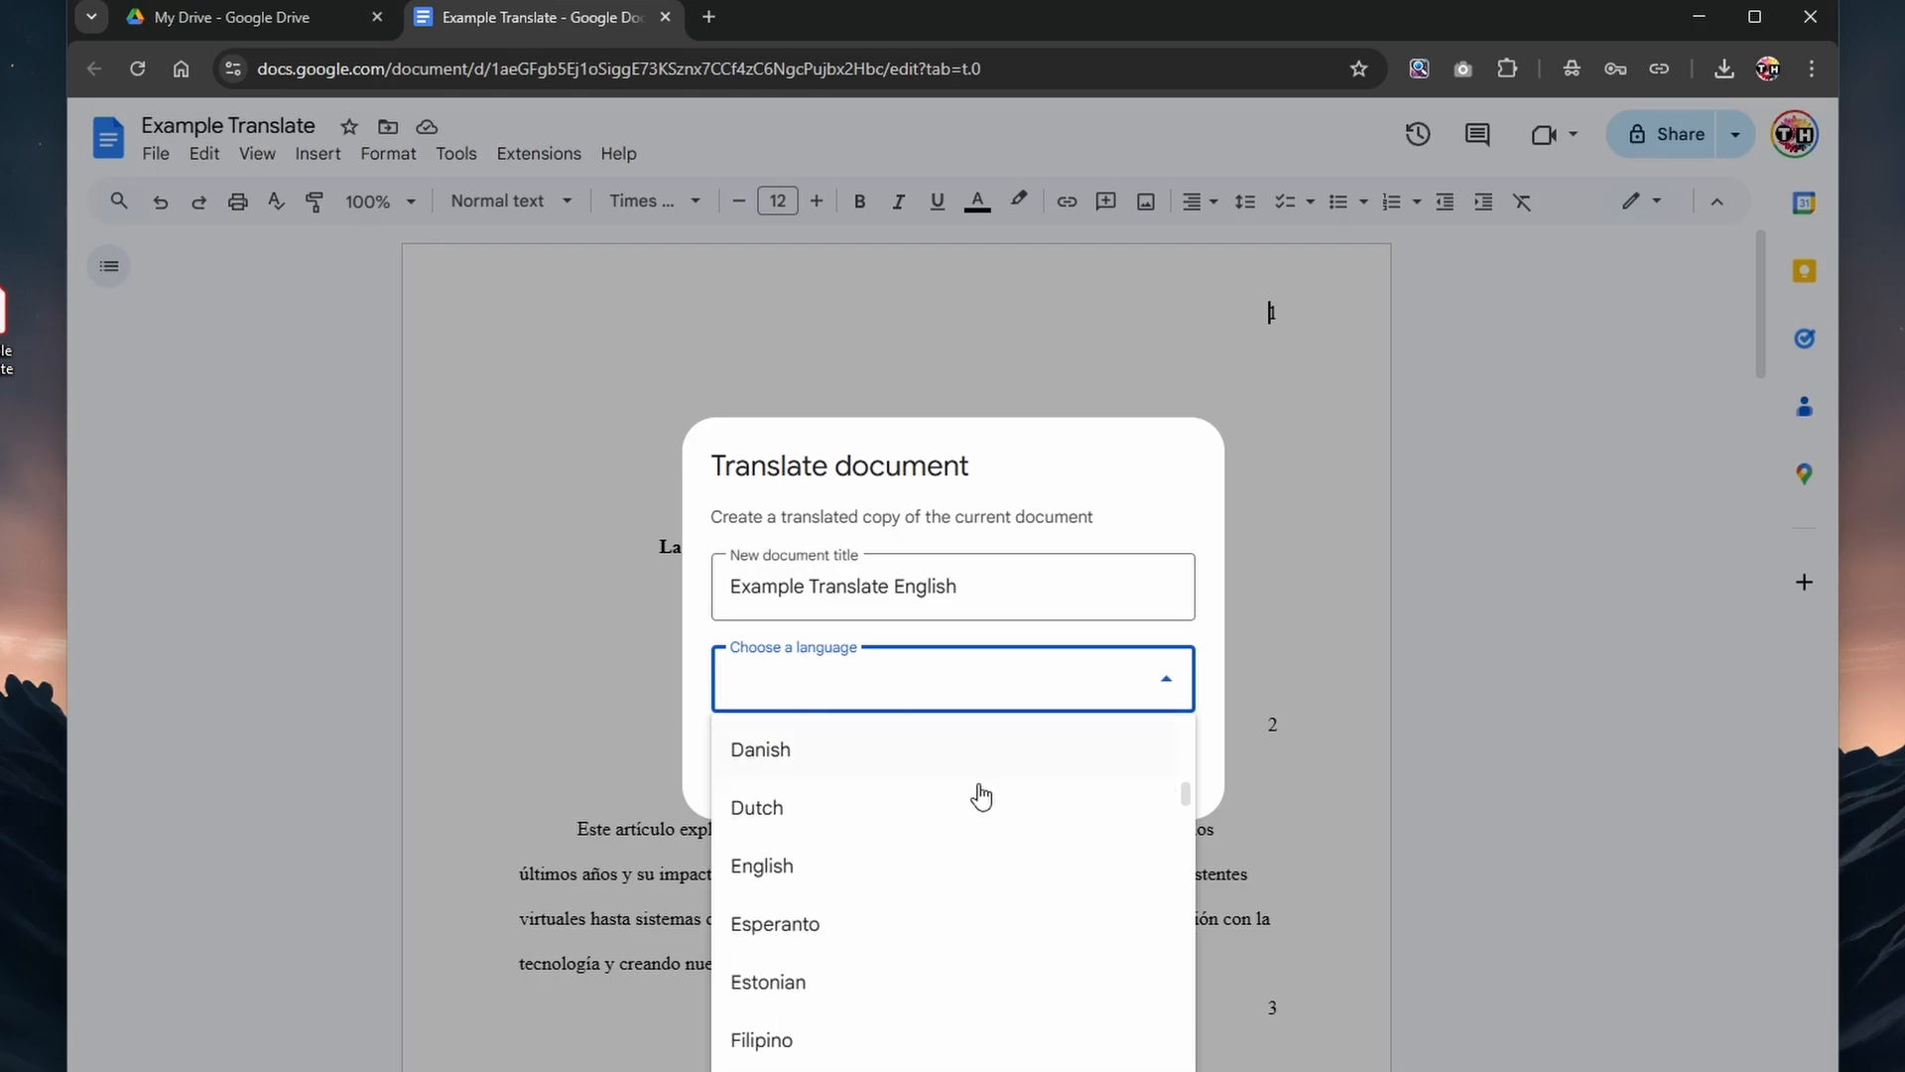
left_click(762, 865)
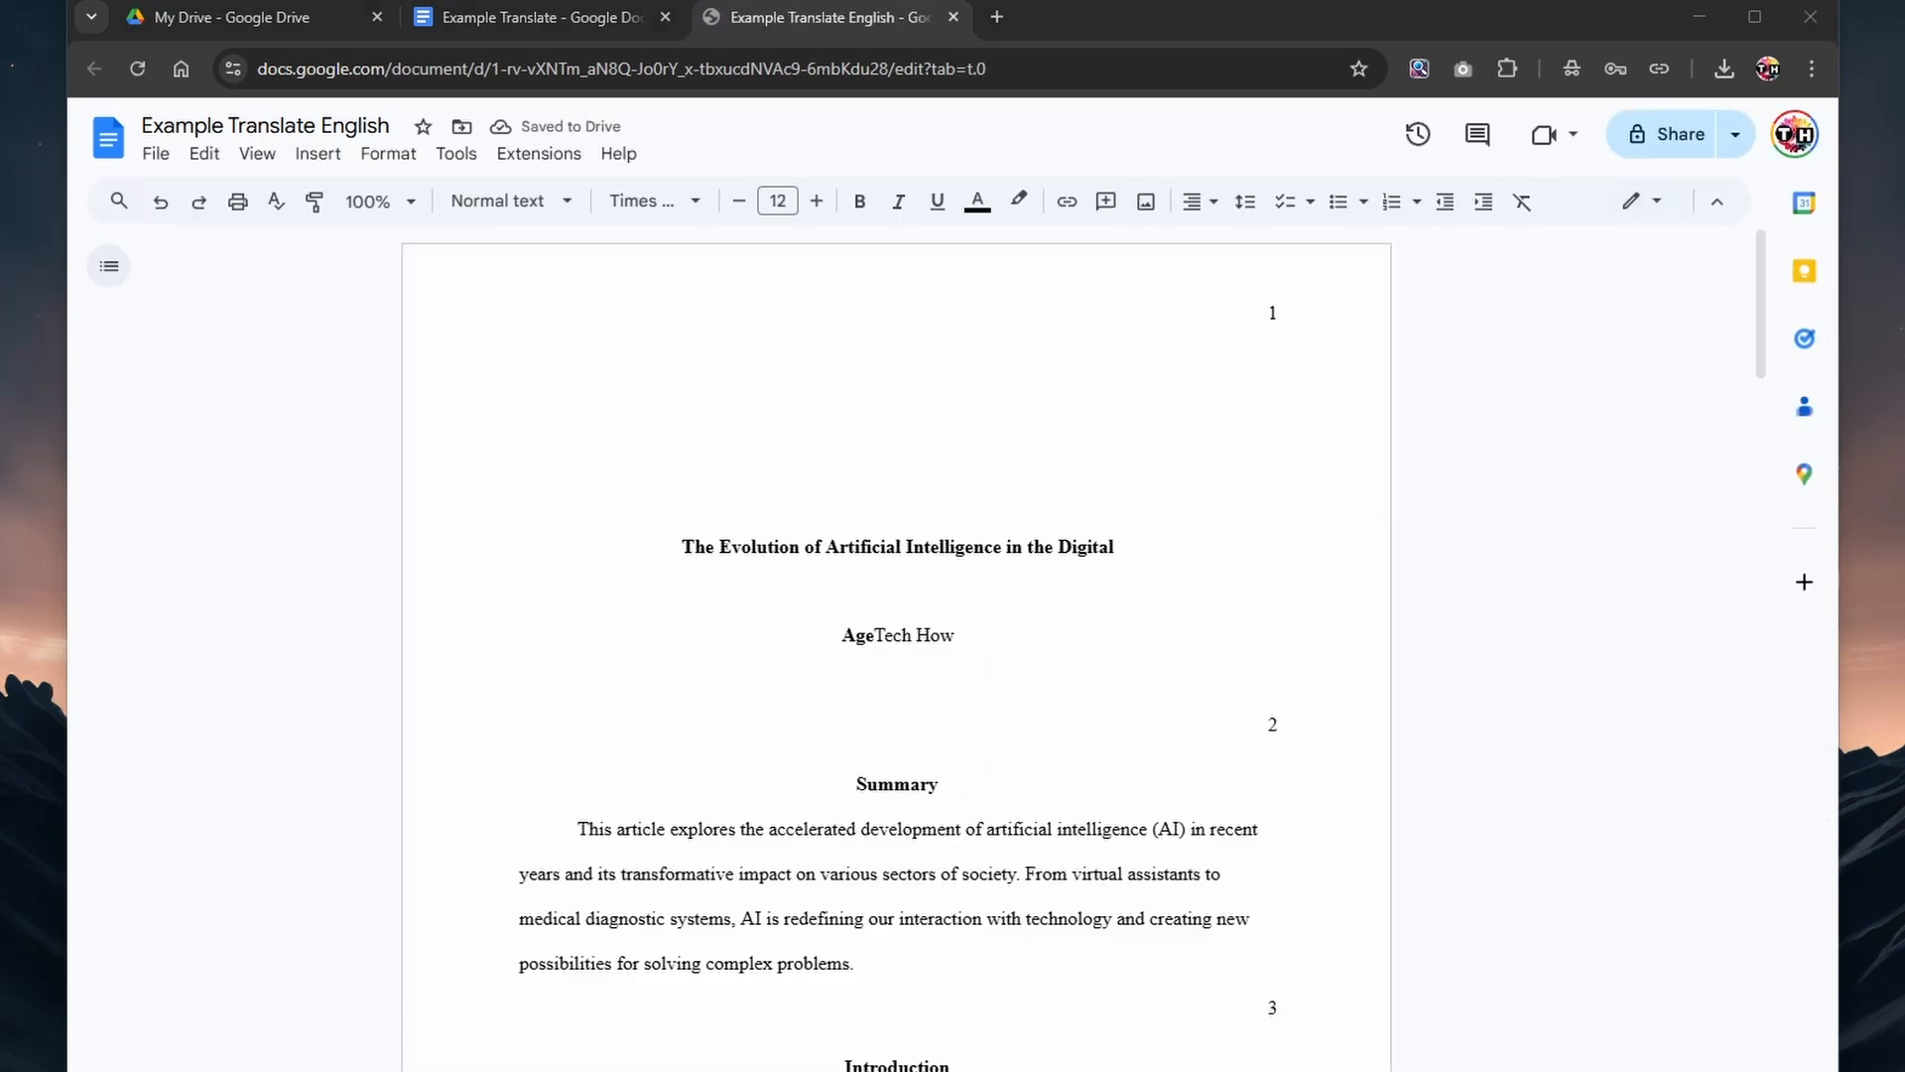
- Read the English translation down to its references and bring up the File menu
scroll("down", 3)
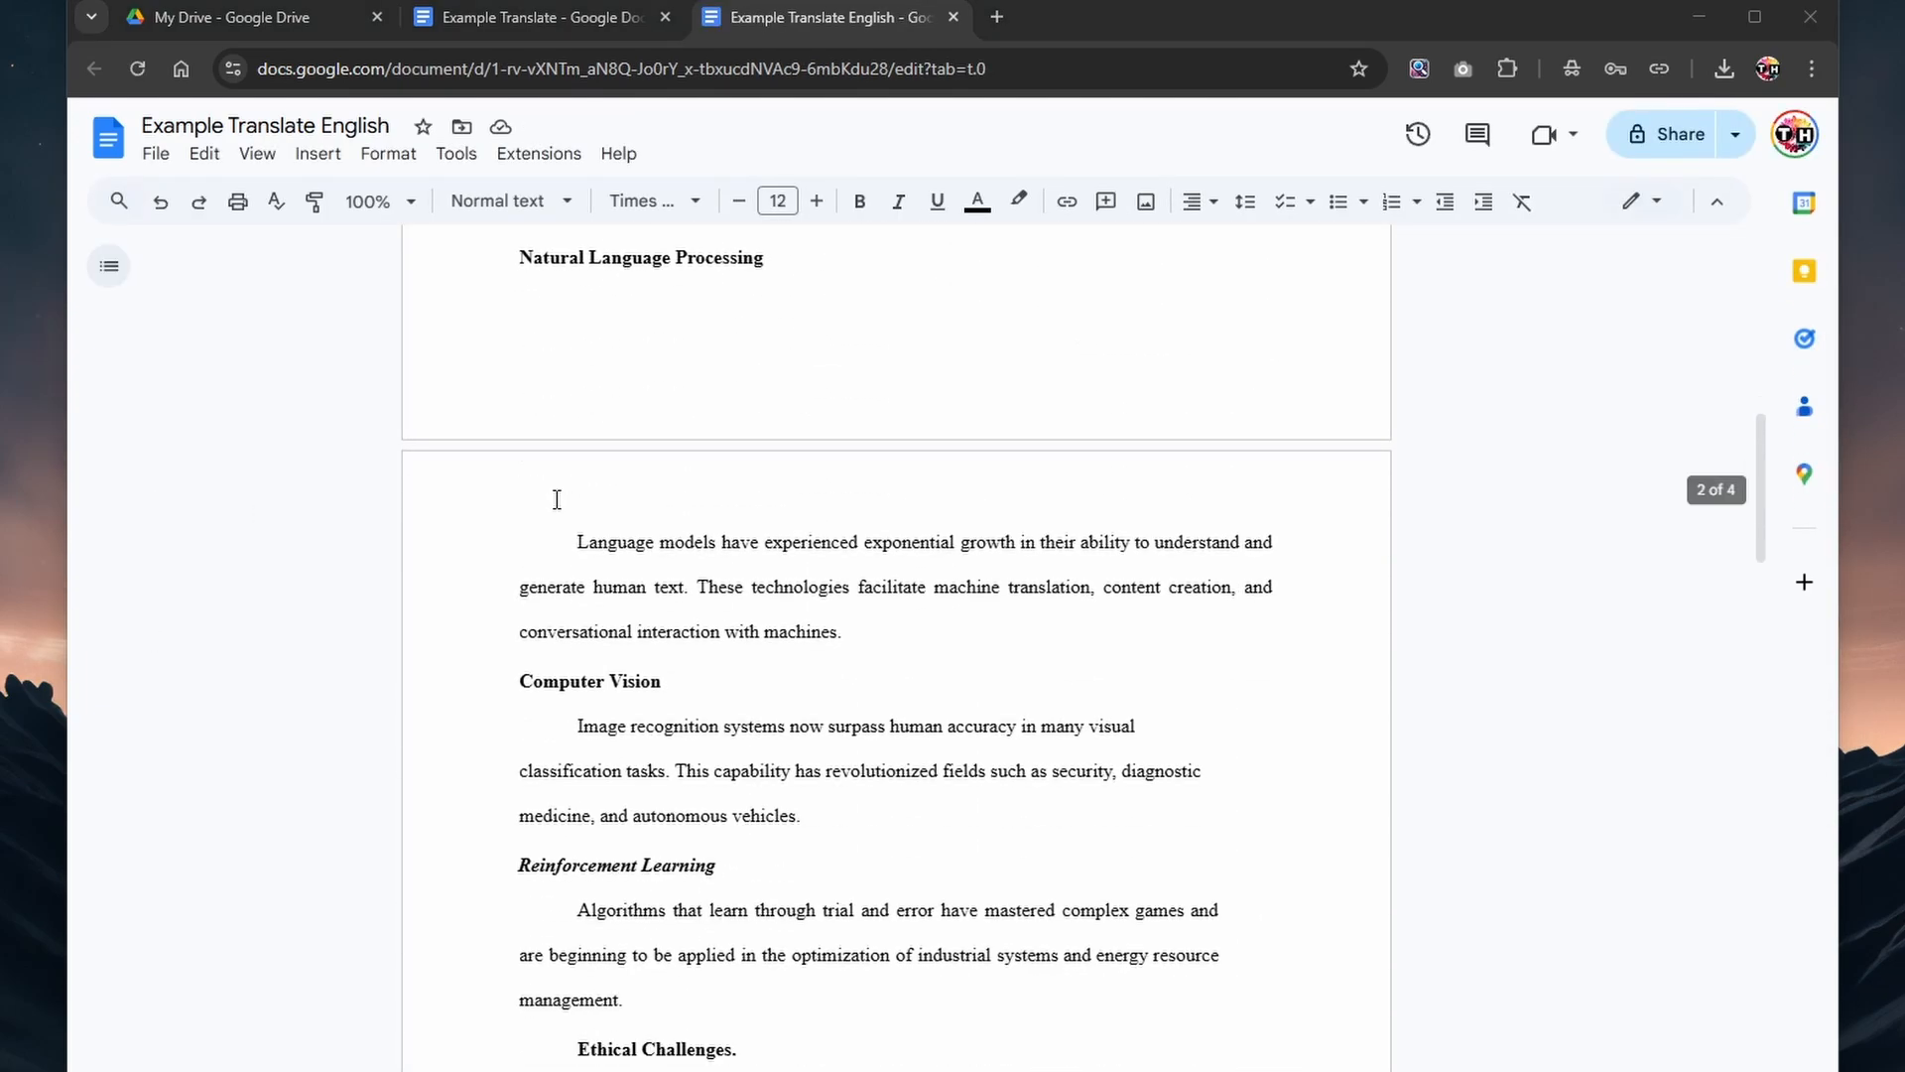
scroll("down", 3)
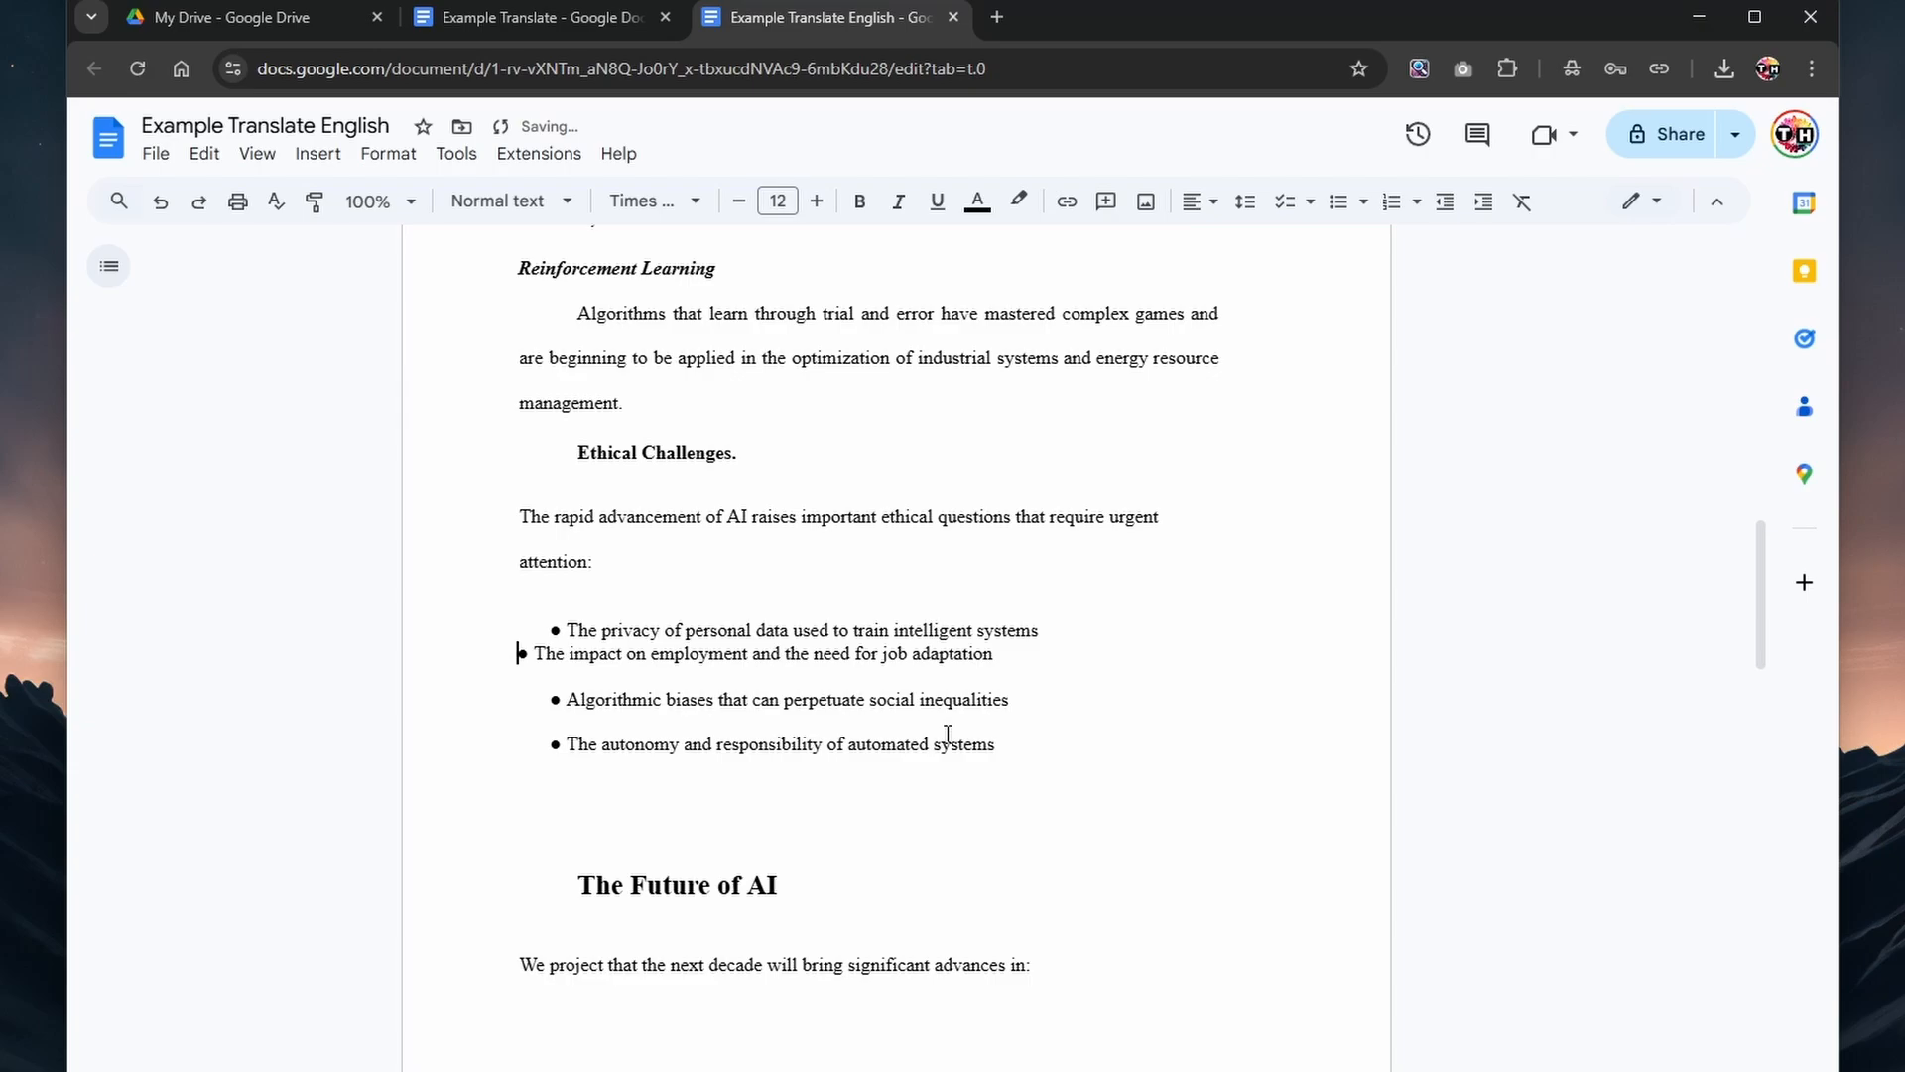
scroll("down", 3)
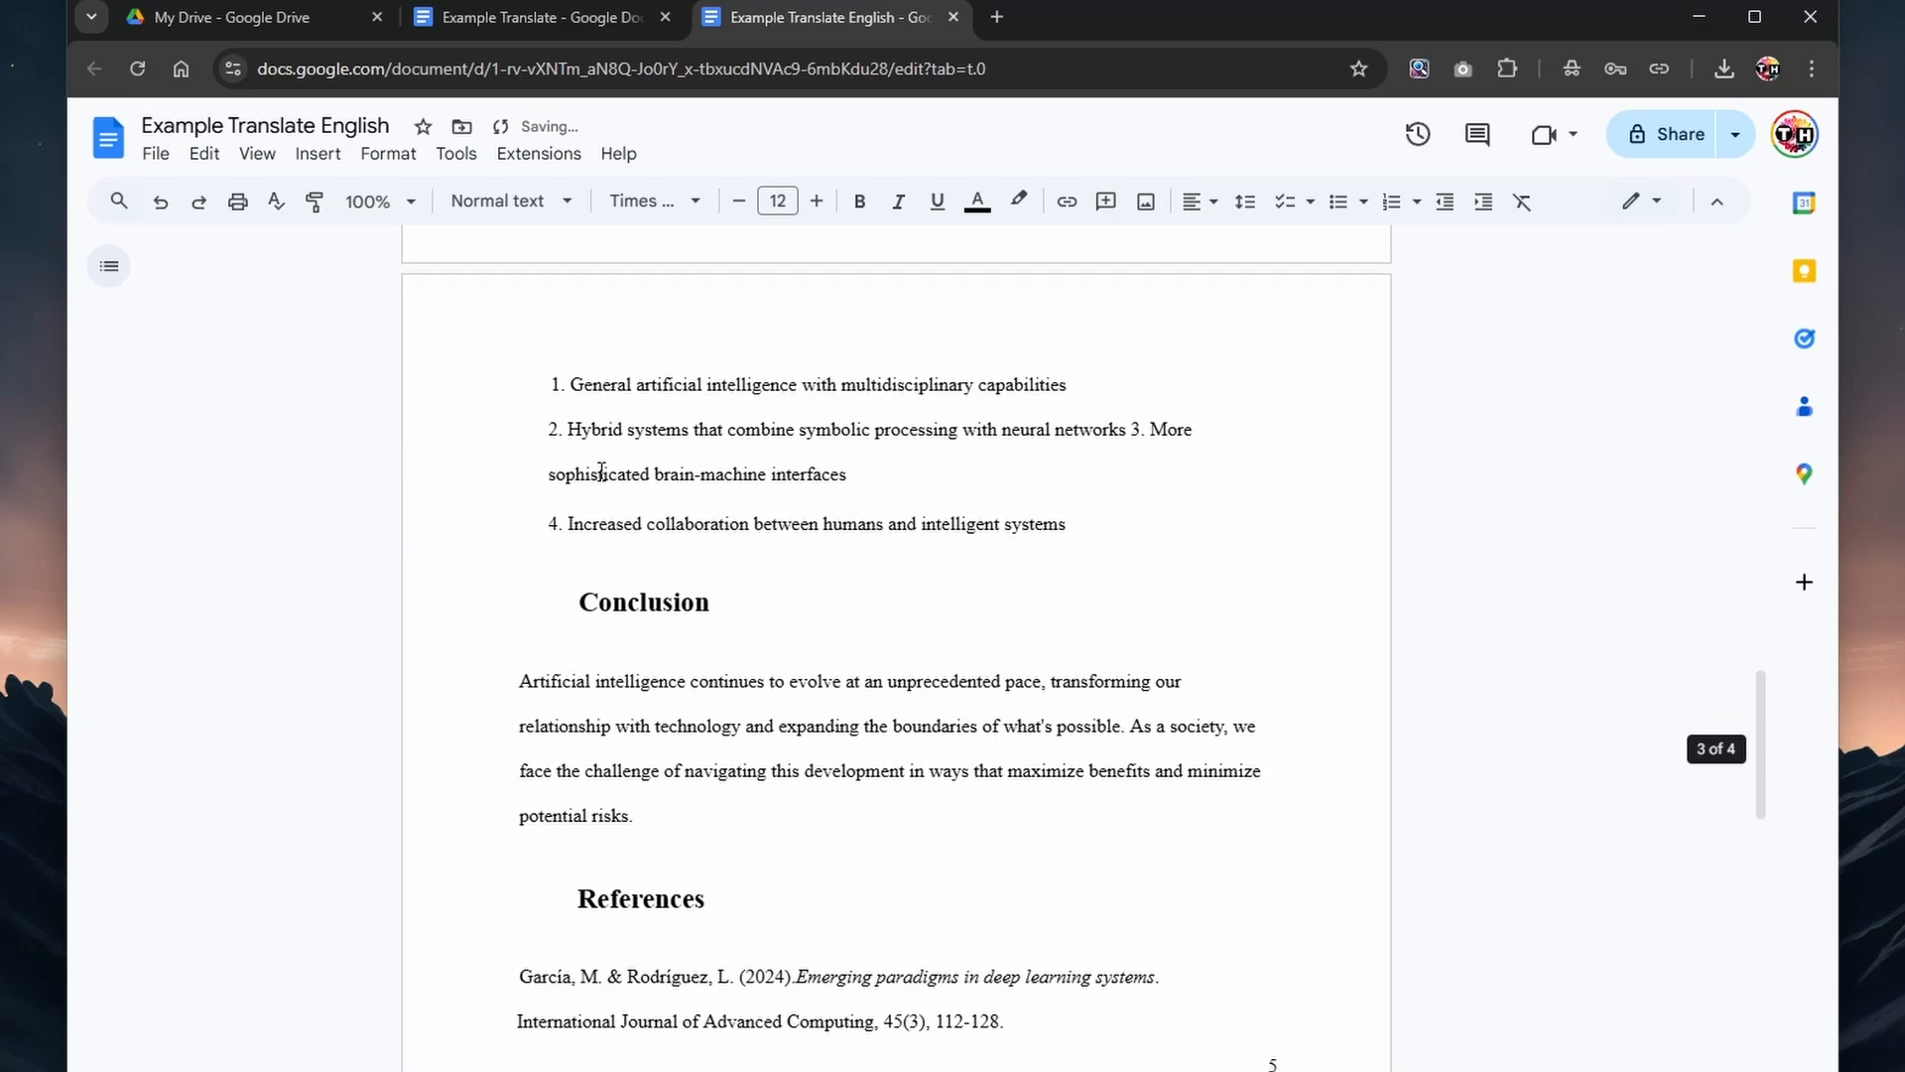
left_click(155, 152)
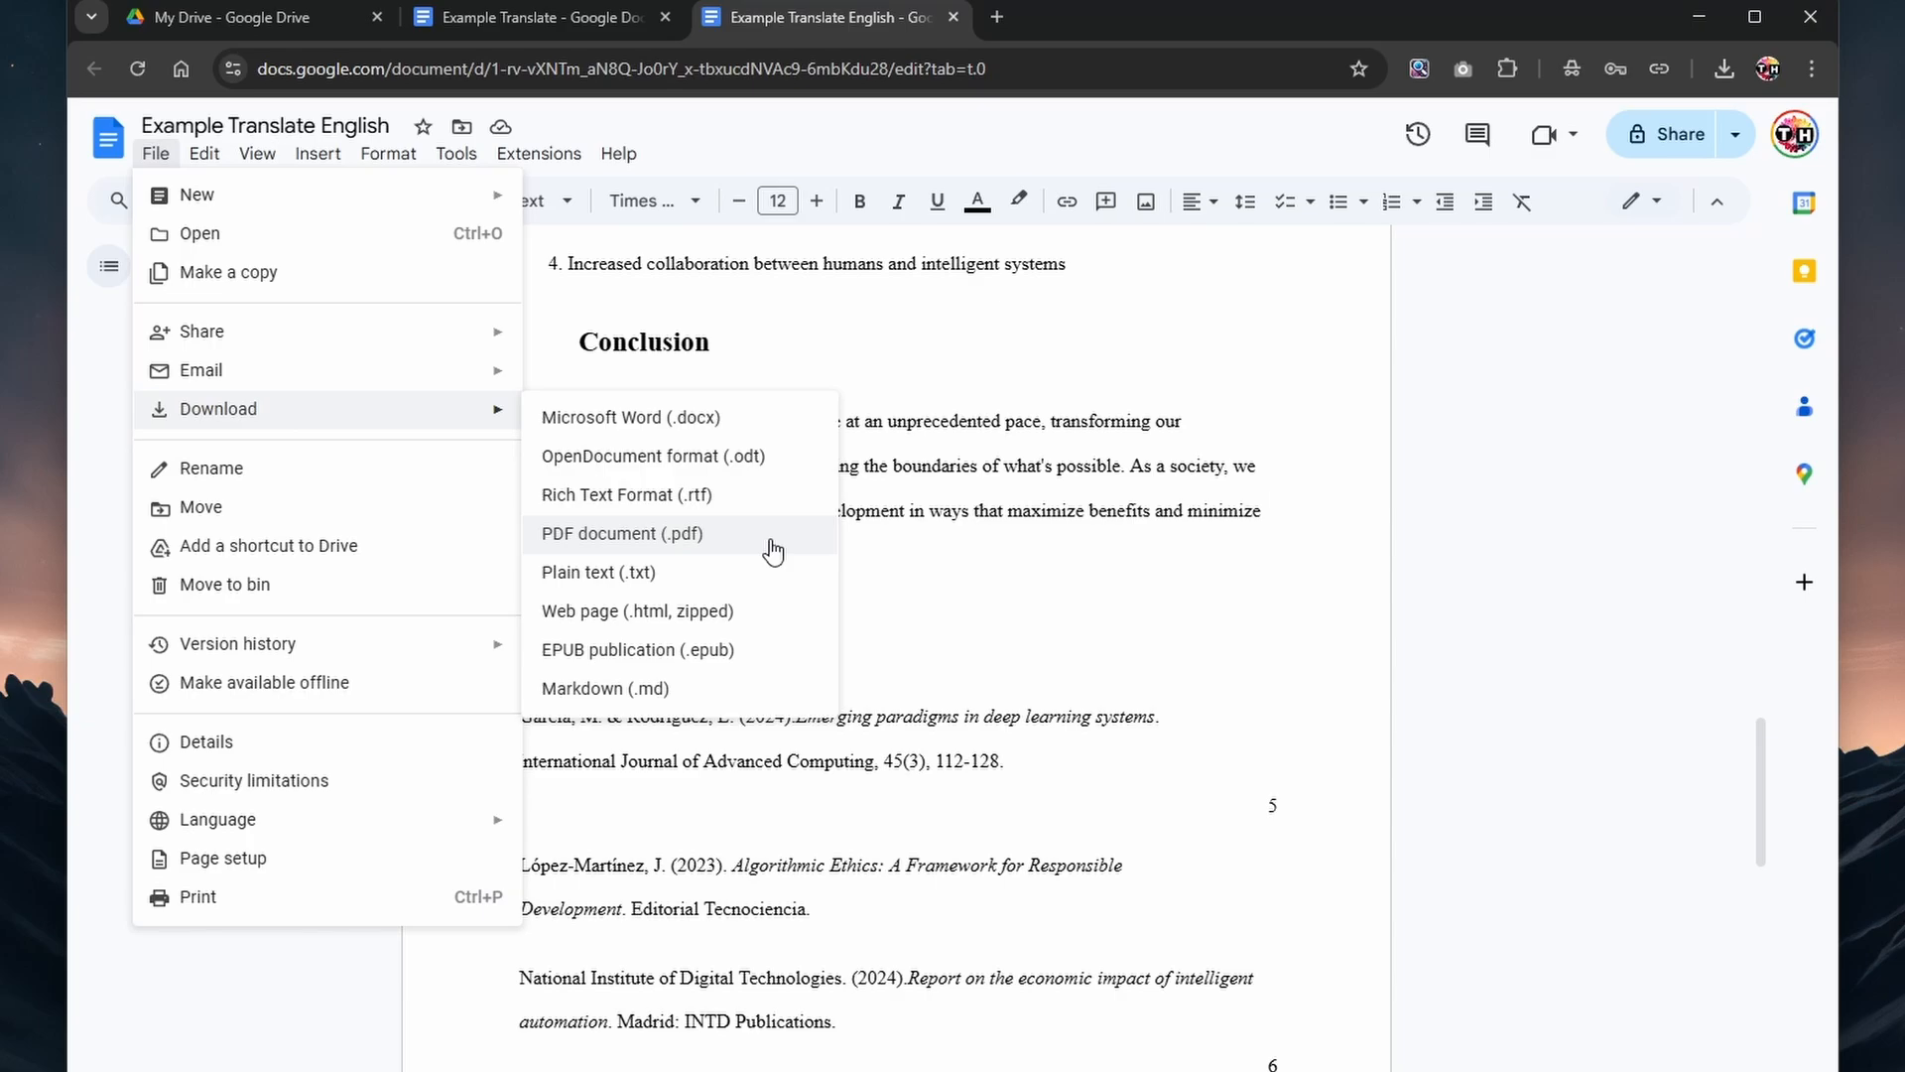
- Download the translation as 'Example Translate English.pdf'
left_click(621, 532)
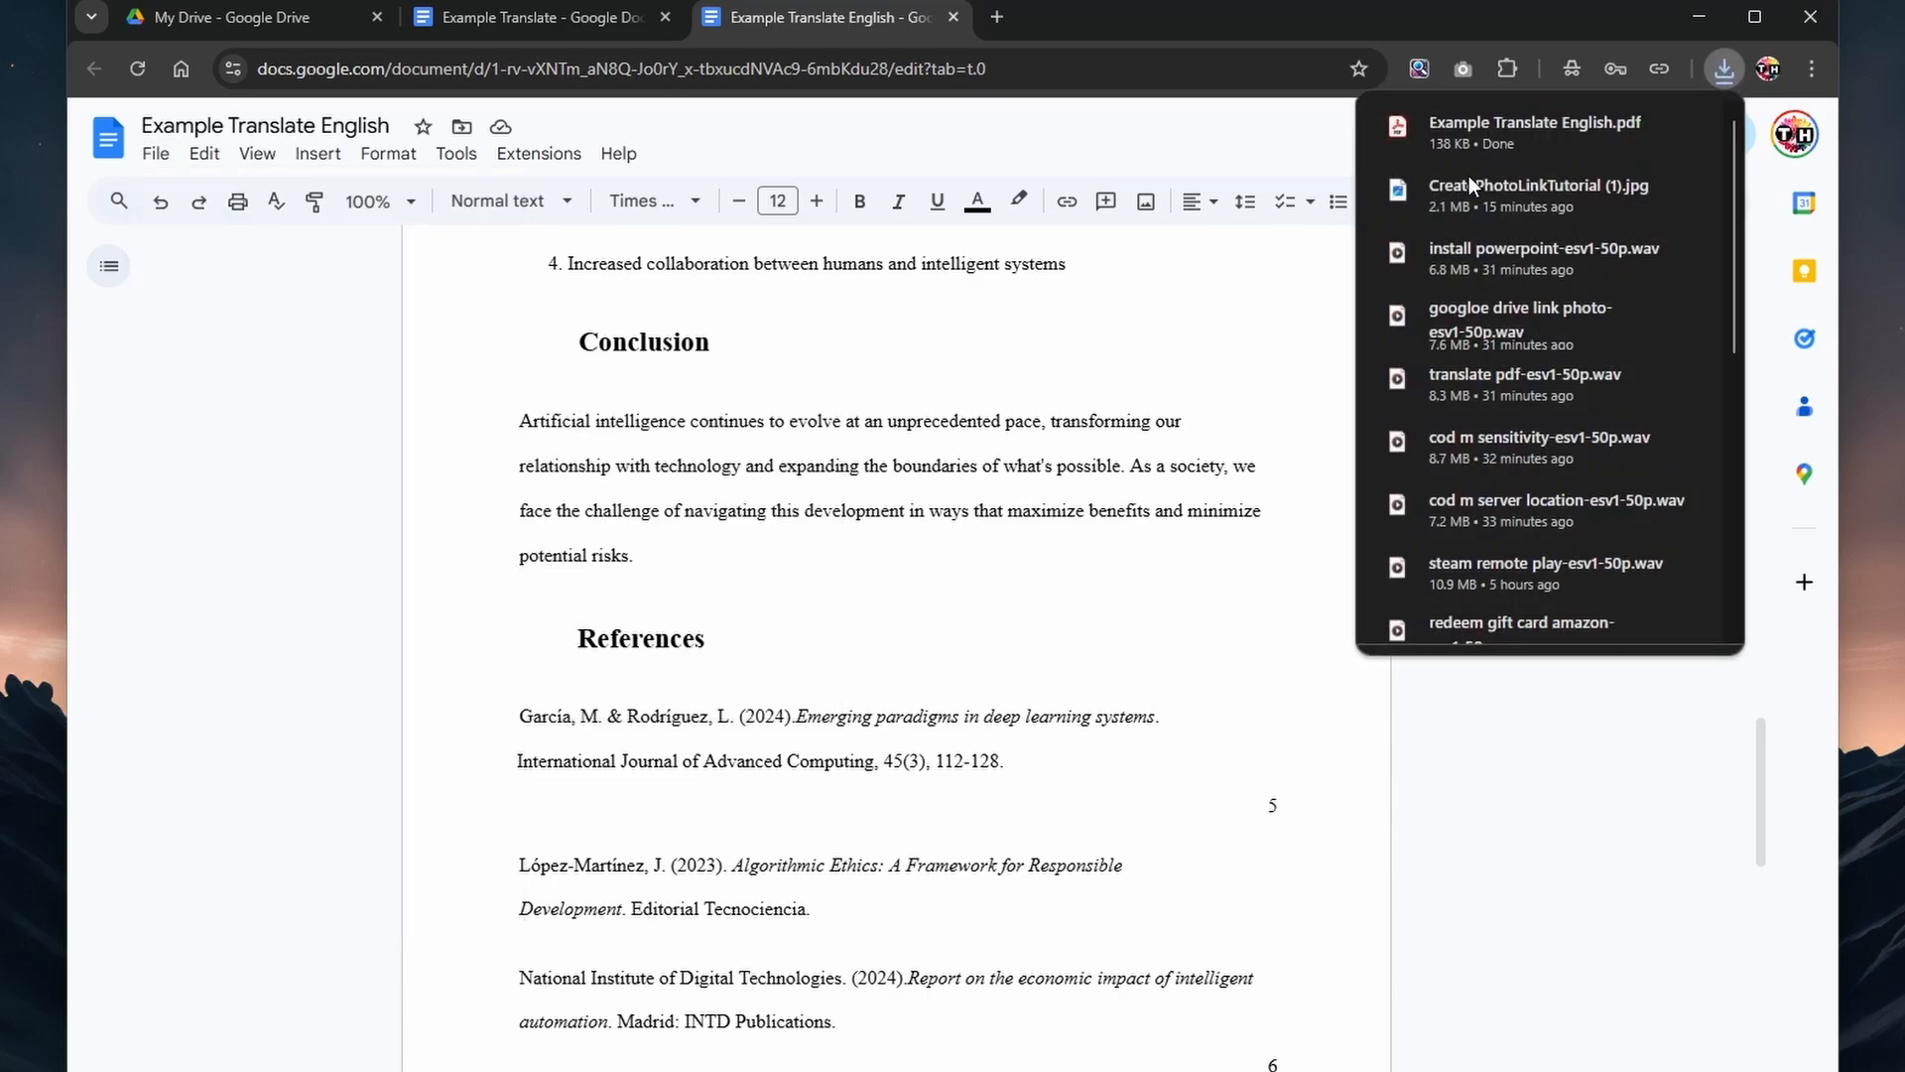